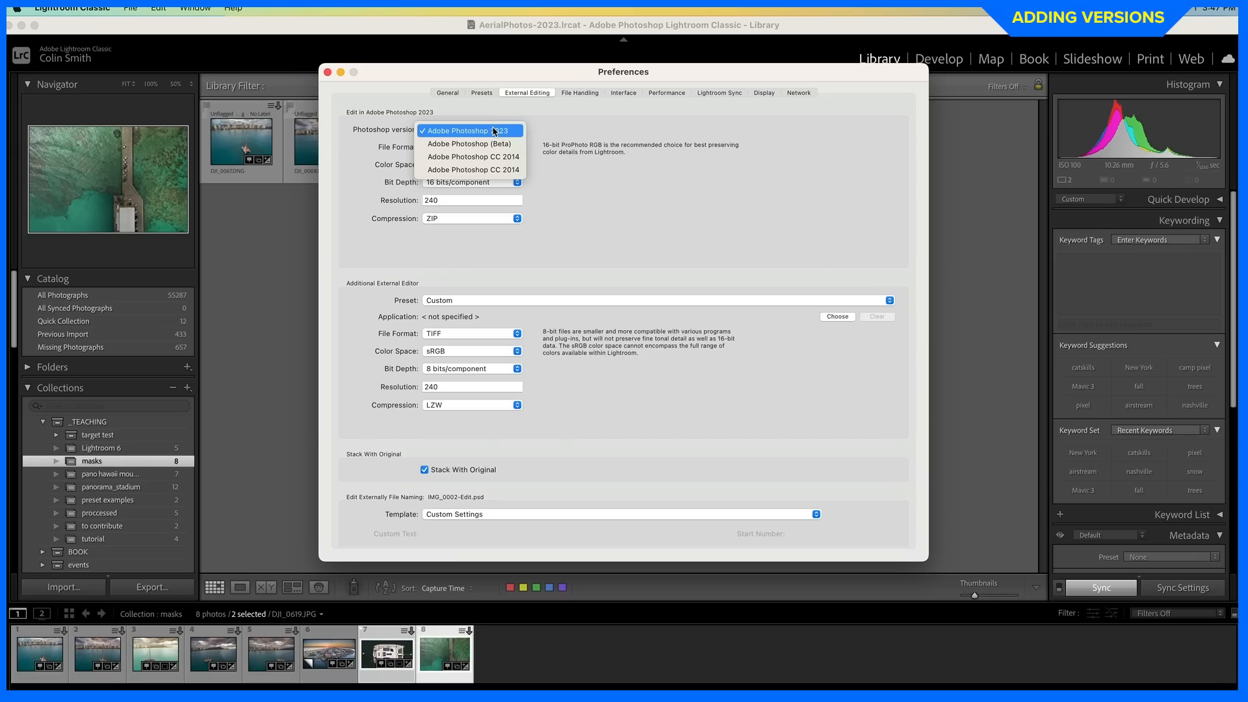
# View the Photoshop version choices in External Editing, then go to Creative Cloud's All apps page.
pyautogui.click(456, 130)
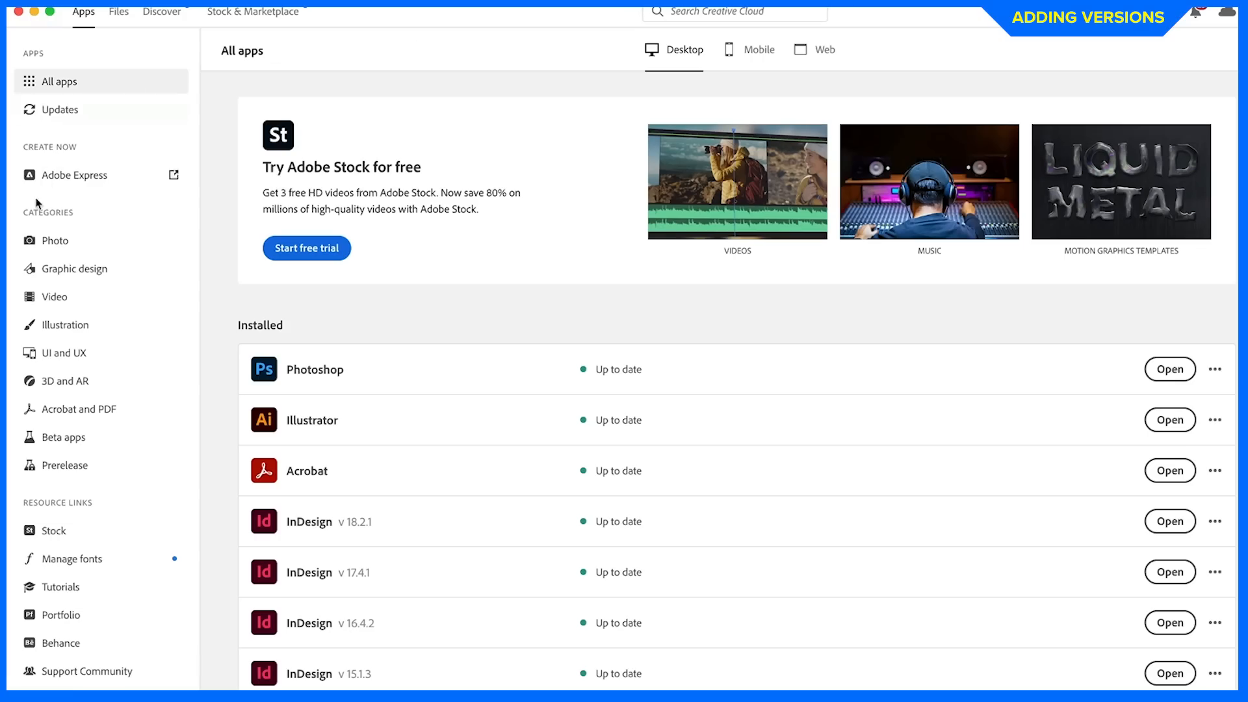
# Review Photoshop's Other versions list of older installable releases beside 24.4.1, then close it.
pyautogui.click(62, 437)
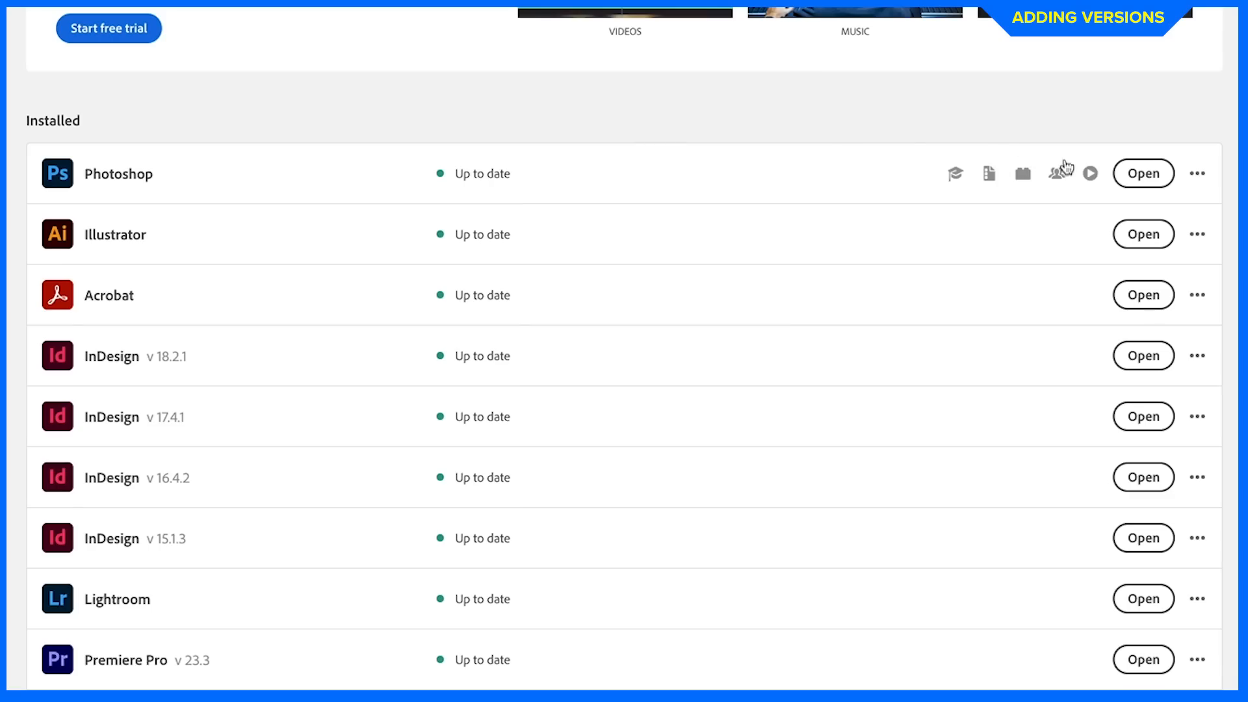
pyautogui.click(1197, 173)
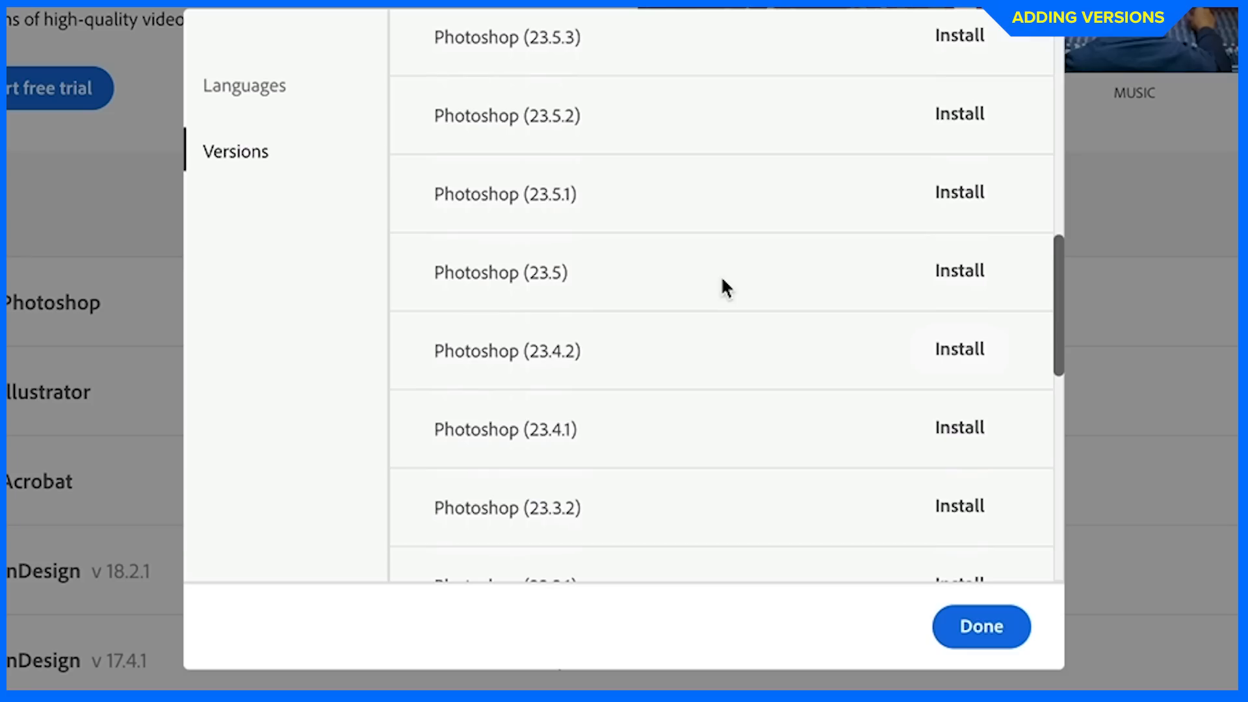
pyautogui.scroll(-3)
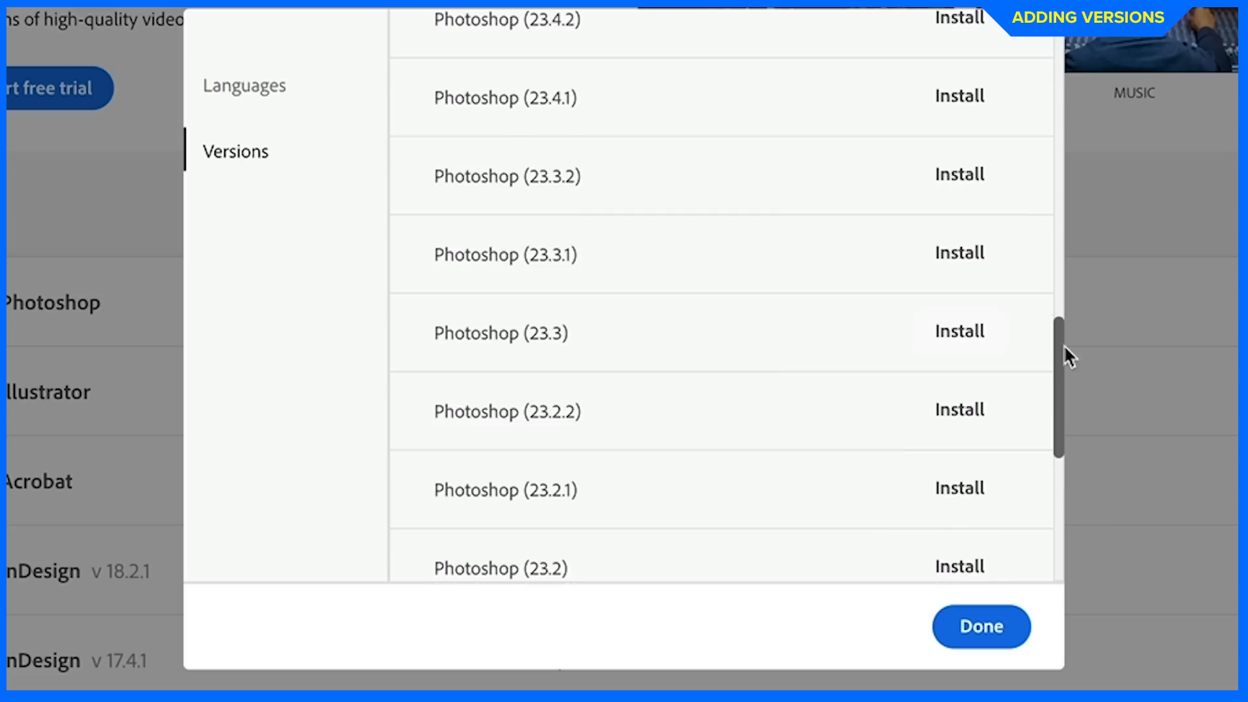
pyautogui.scroll(3)
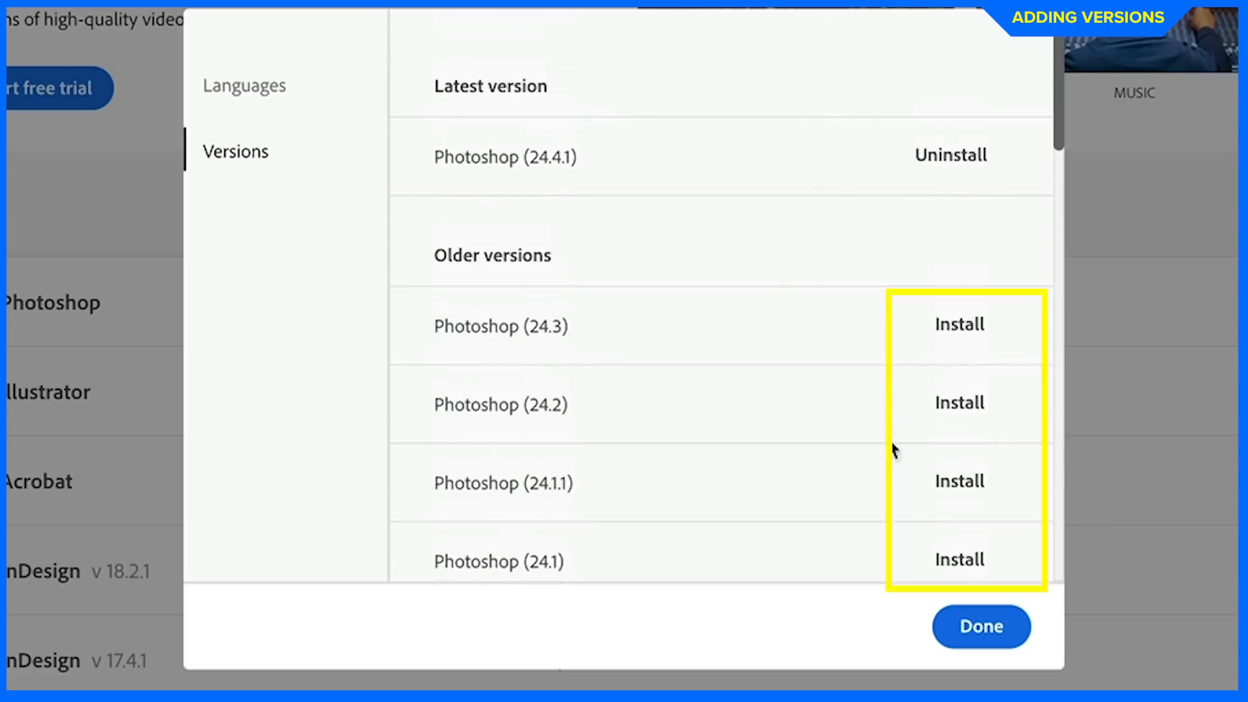
pyautogui.click(979, 626)
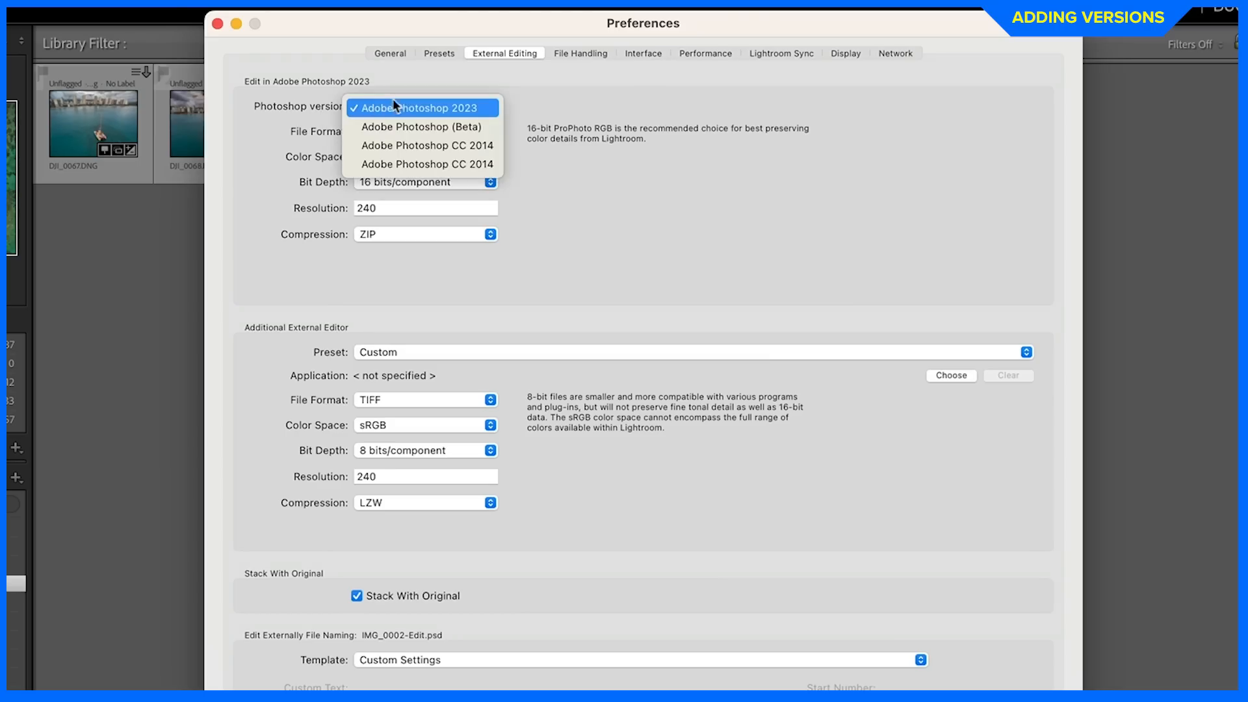
pyautogui.moveTo(426, 163)
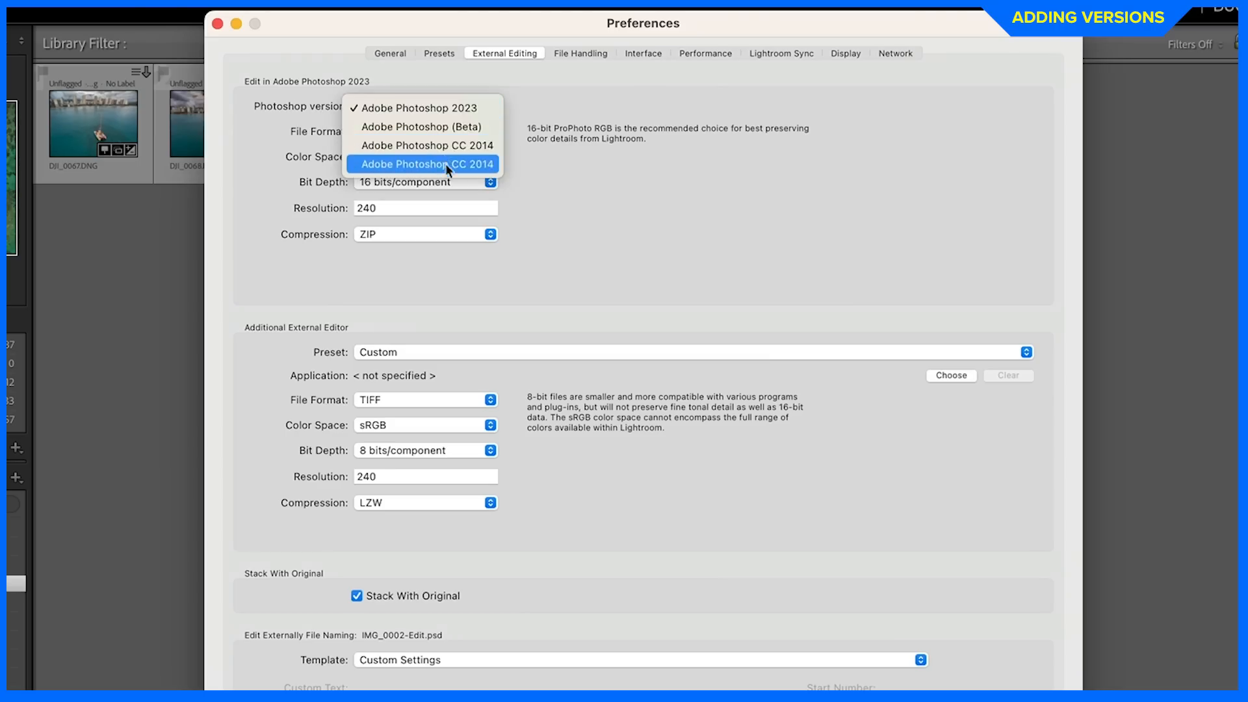
pyautogui.moveTo(417, 108)
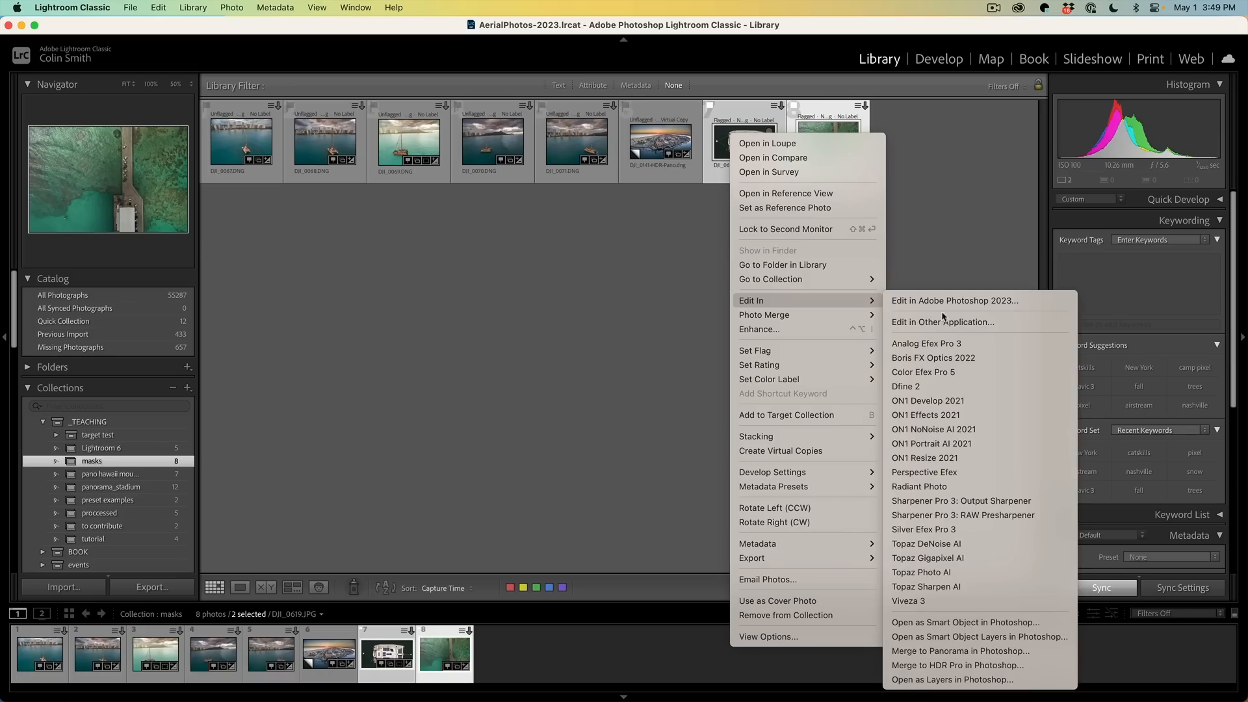
pyautogui.moveTo(976, 300)
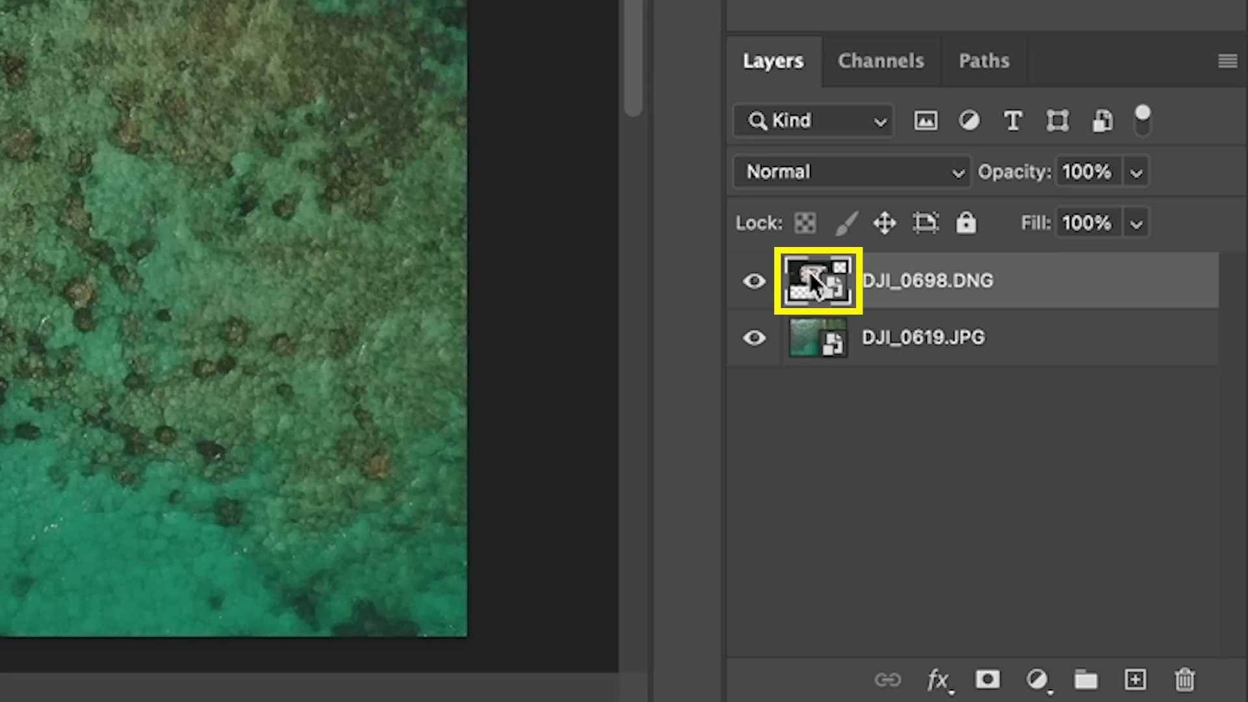
# In Camera Raw reset DJI_0698.DNG's straighten angle, rotate it 90° counterclockwise, lower Highlights and commit.
pyautogui.doubleClick(816, 281)
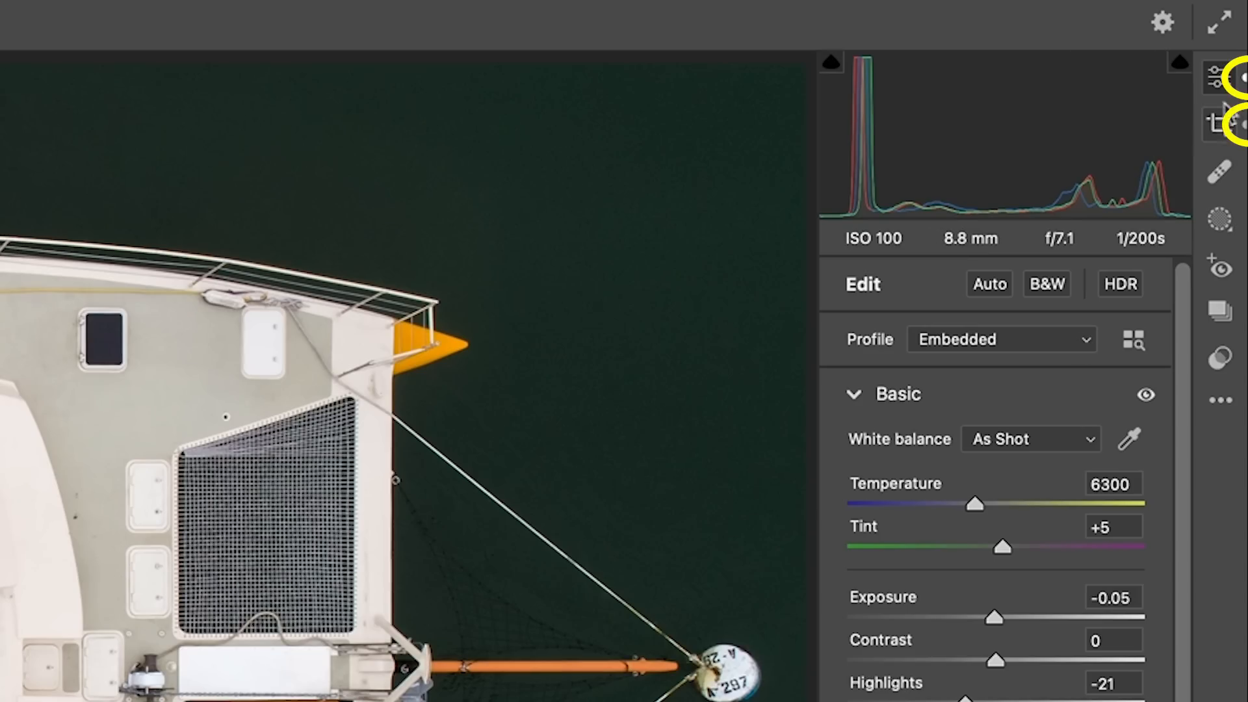
pyautogui.moveTo(1225, 124)
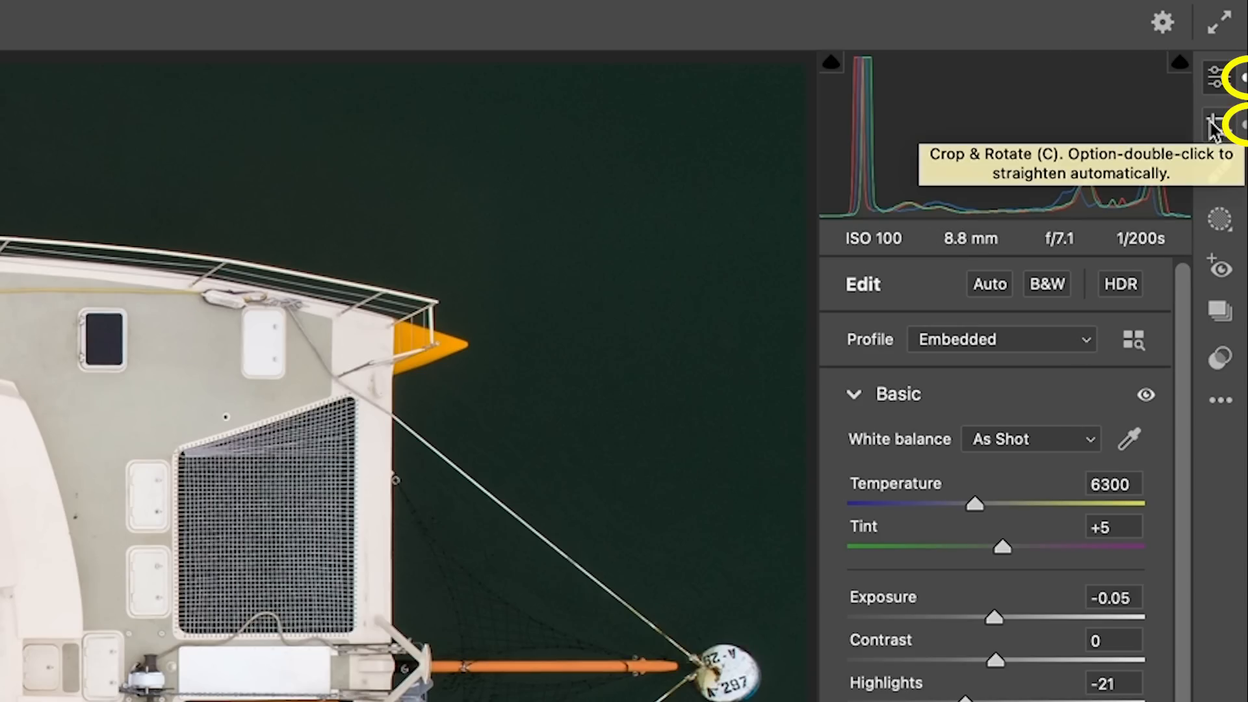
pyautogui.moveTo(1214, 131)
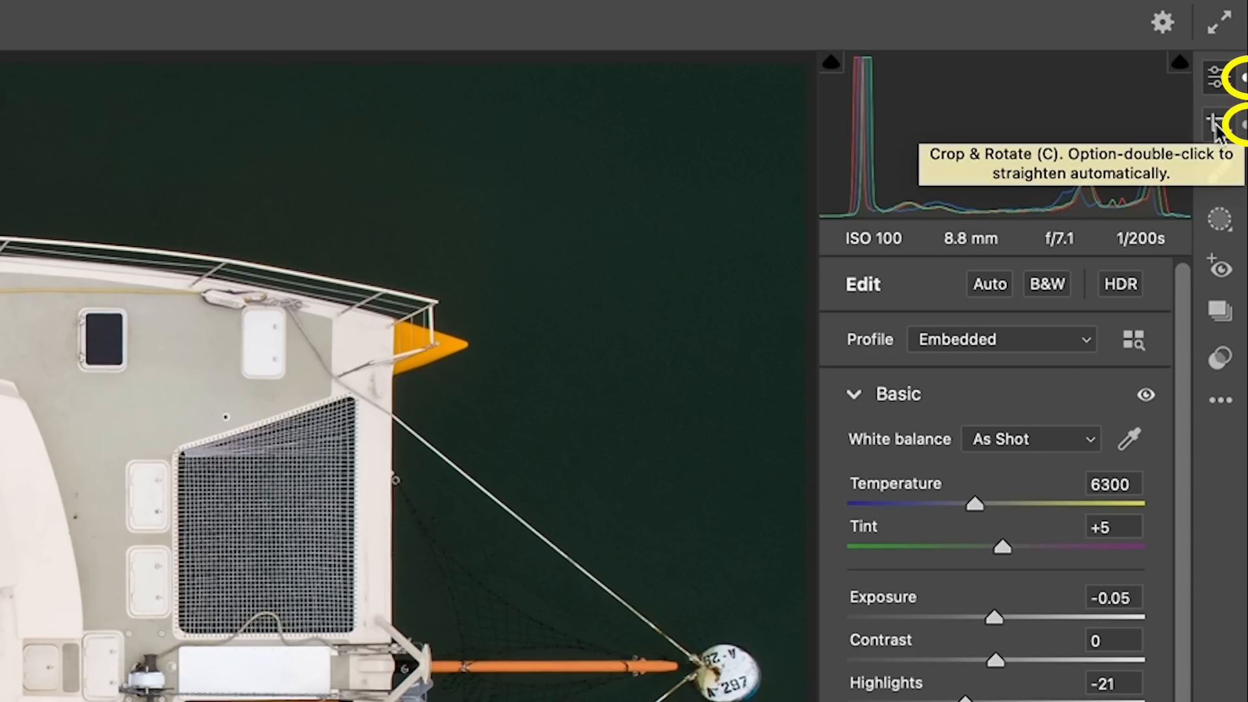
pyautogui.click(1216, 123)
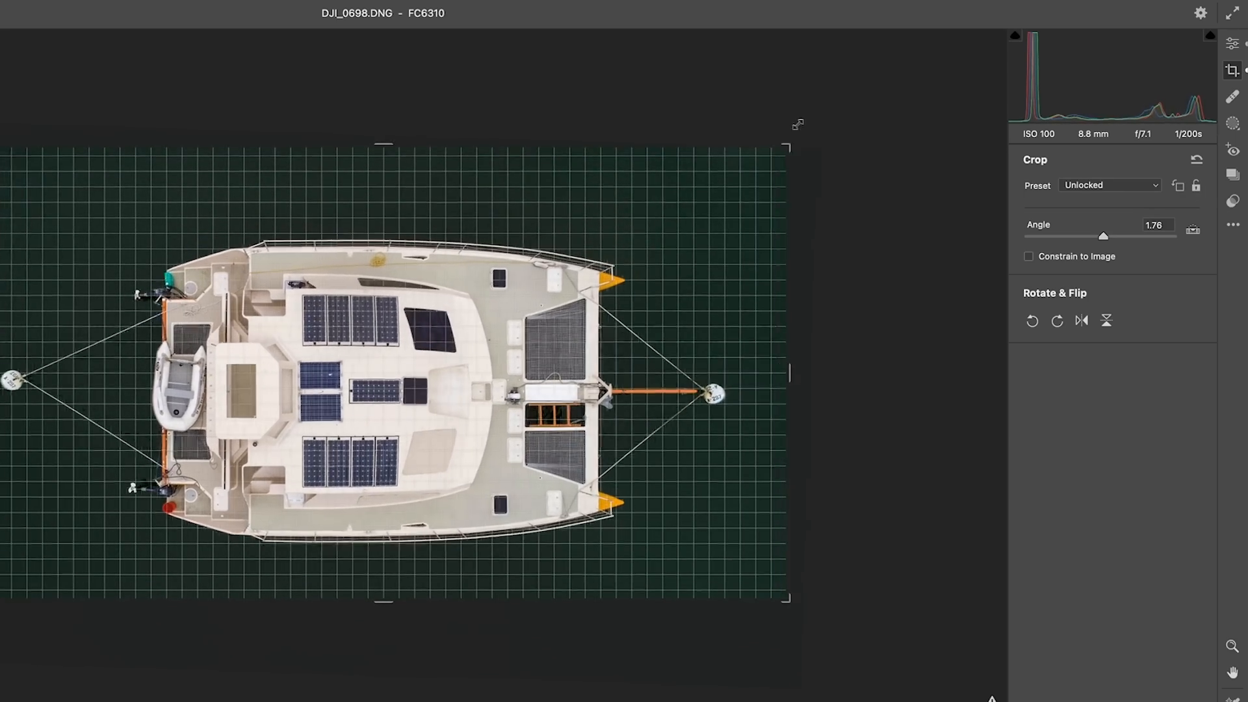
pyautogui.click(1195, 159)
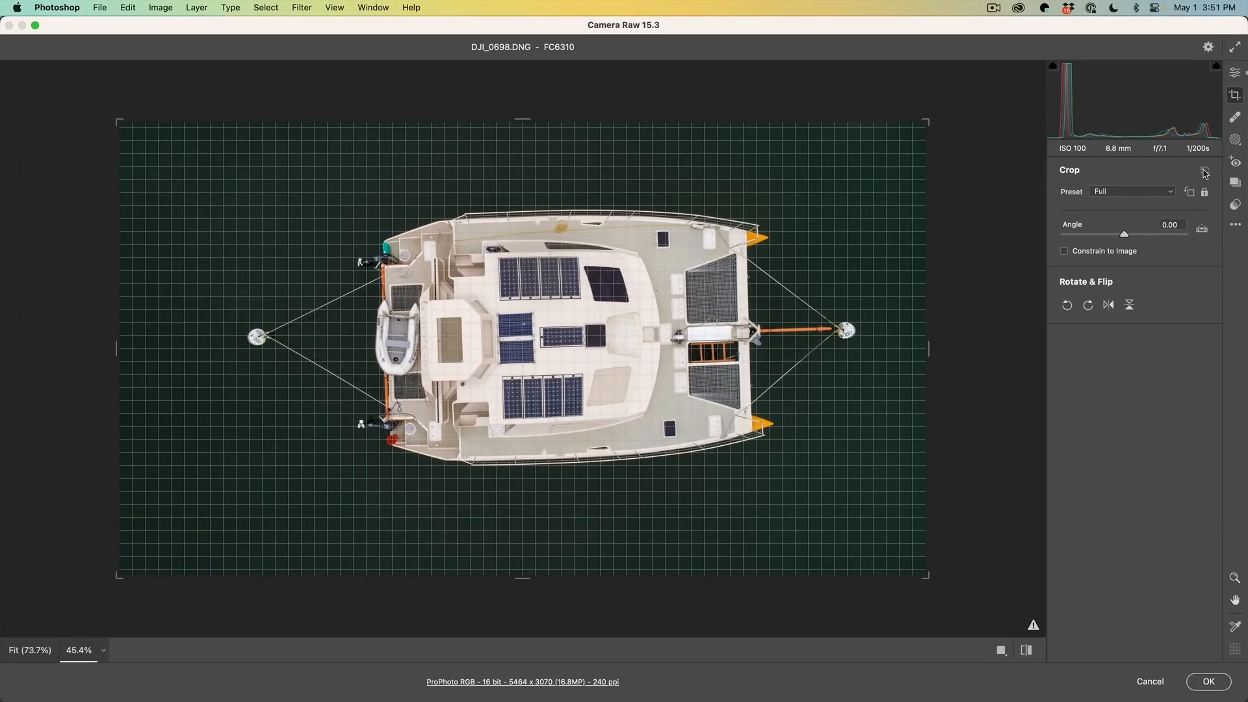
pyautogui.moveTo(1086, 292)
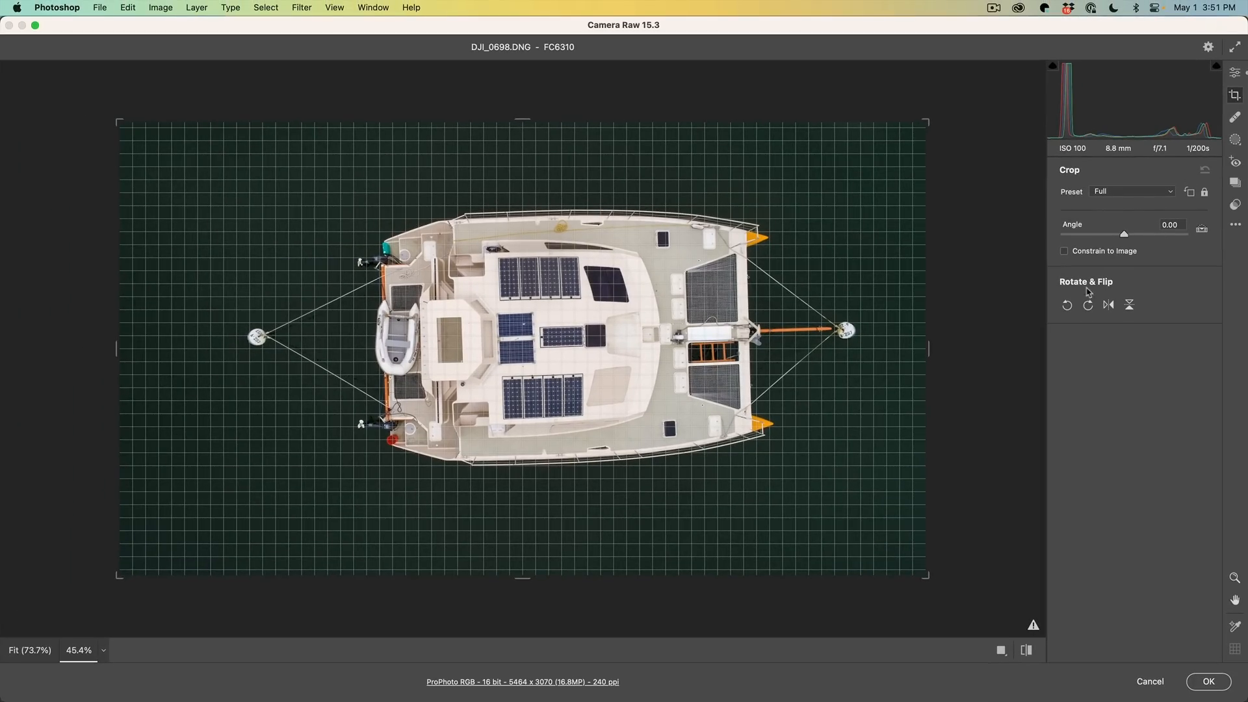
pyautogui.moveTo(1068, 304)
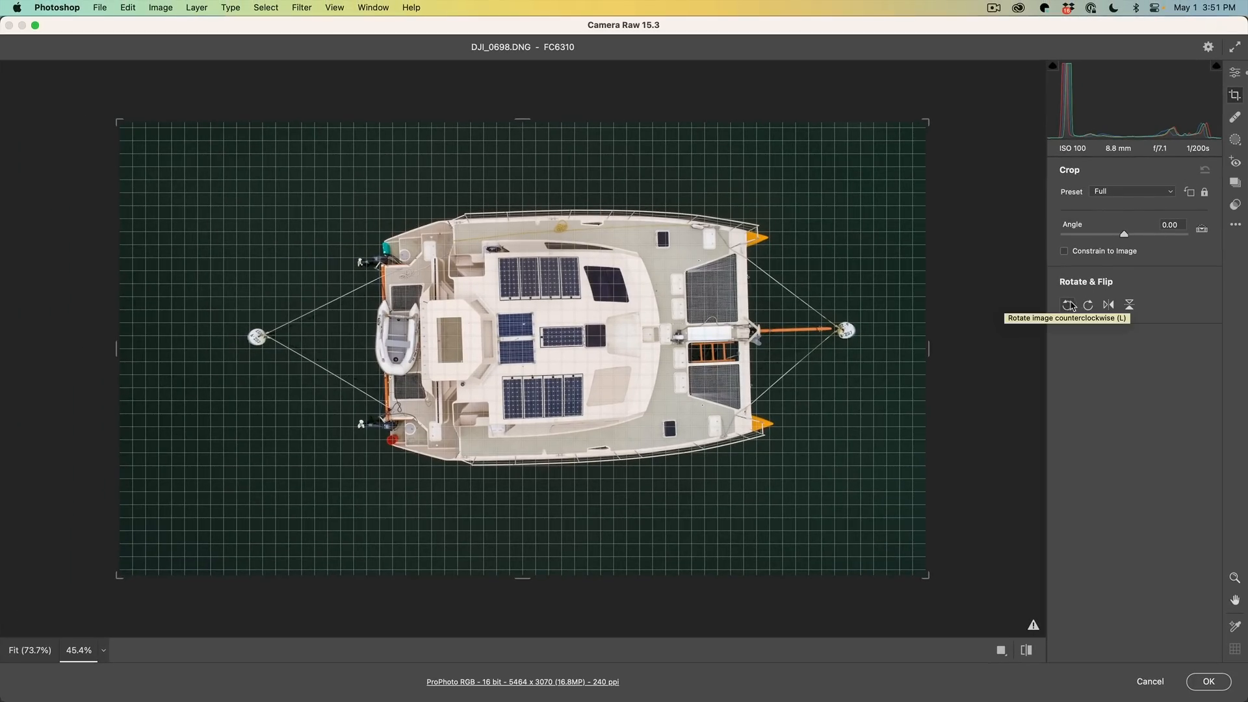
pyautogui.click(1069, 304)
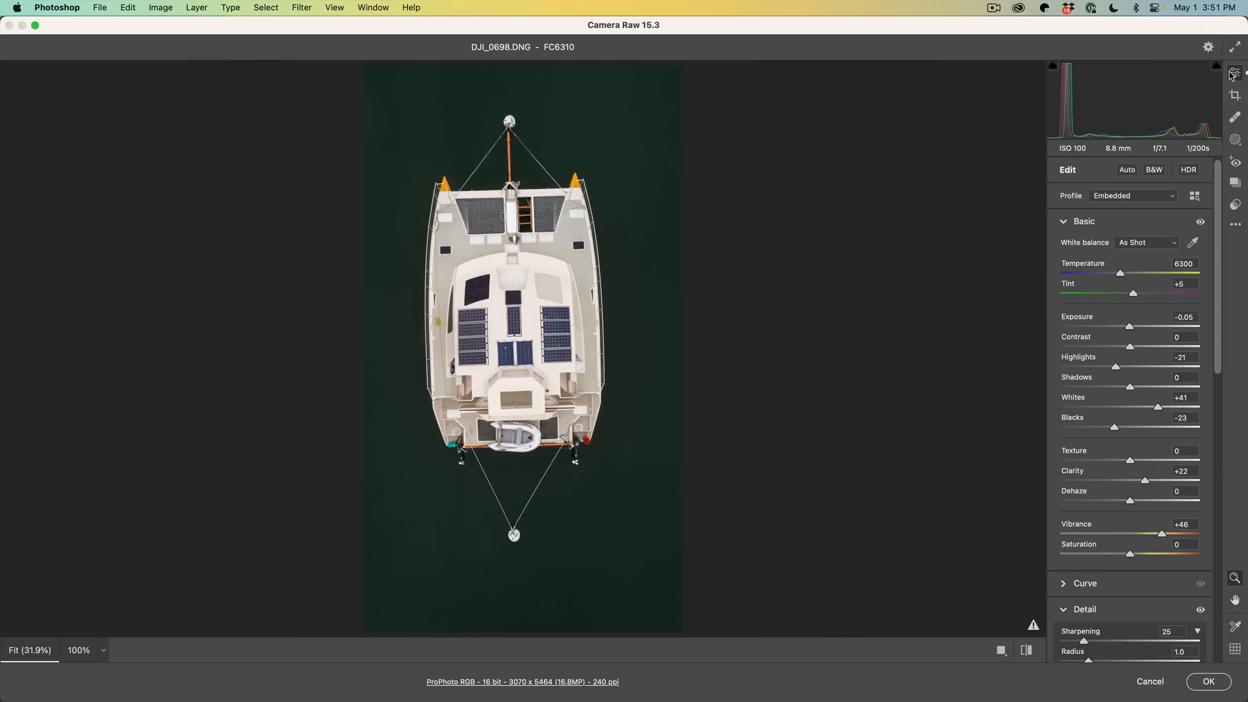
pyautogui.moveTo(963, 299)
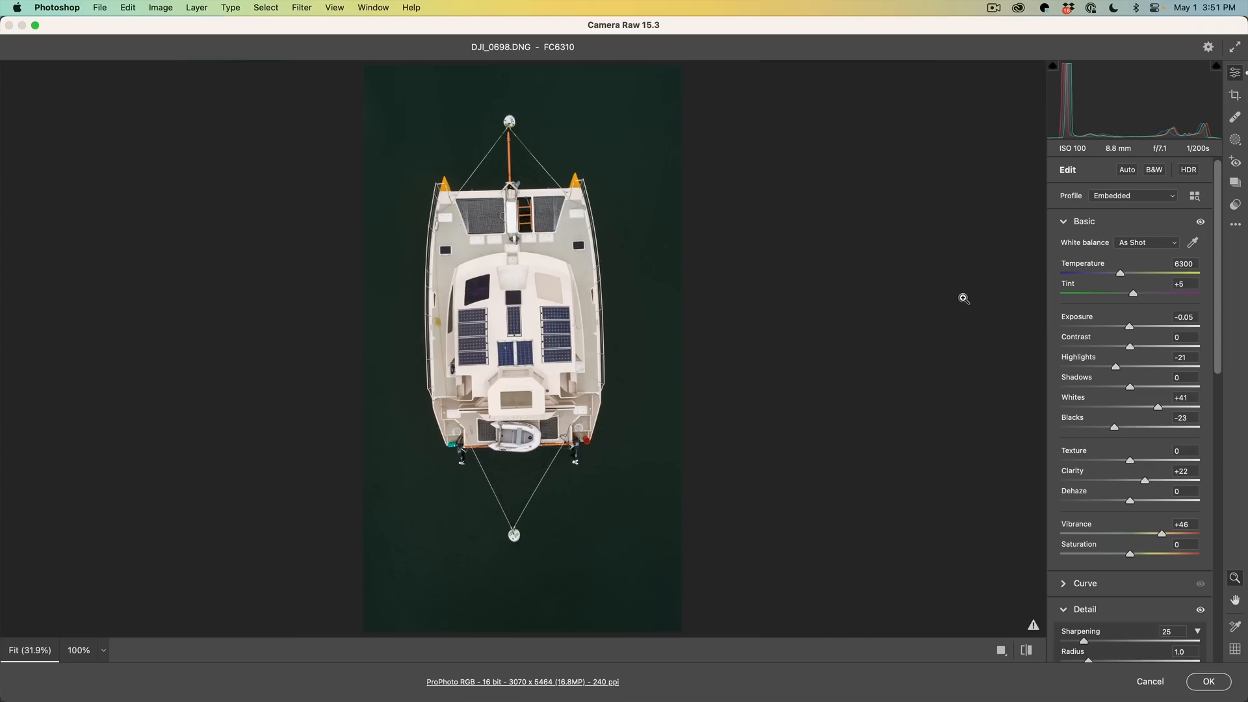
pyautogui.moveTo(1109, 345)
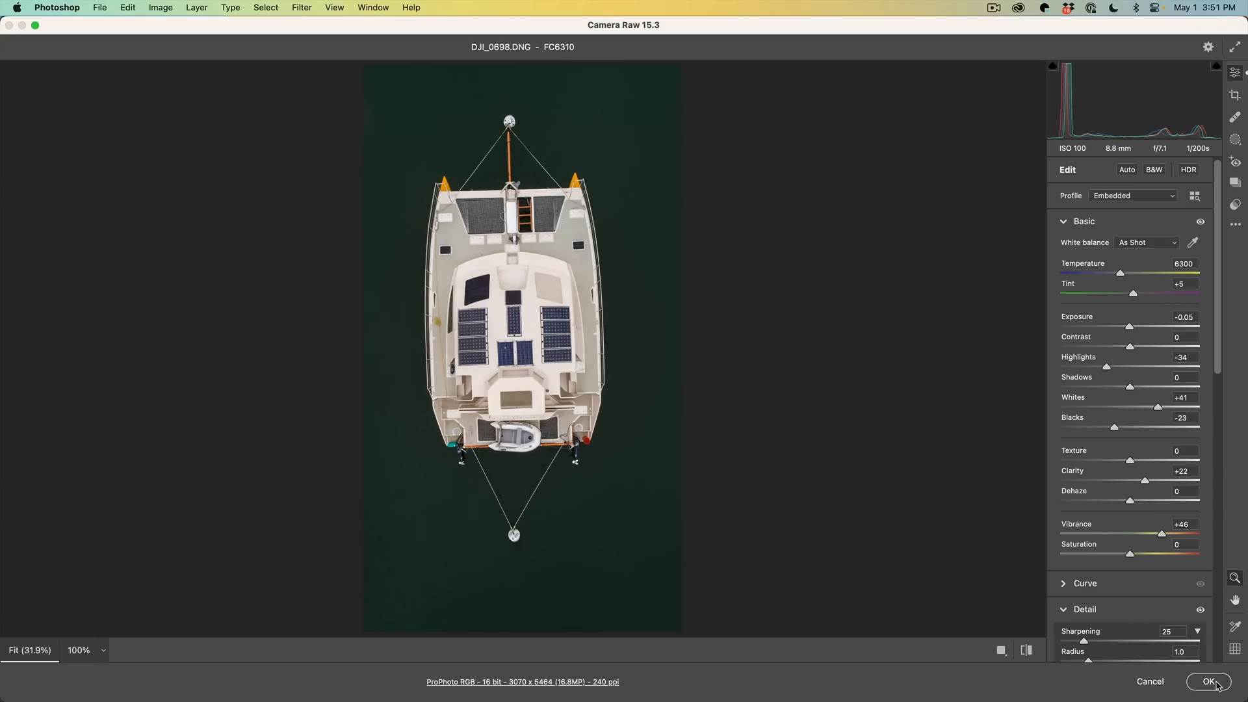
pyautogui.click(1209, 681)
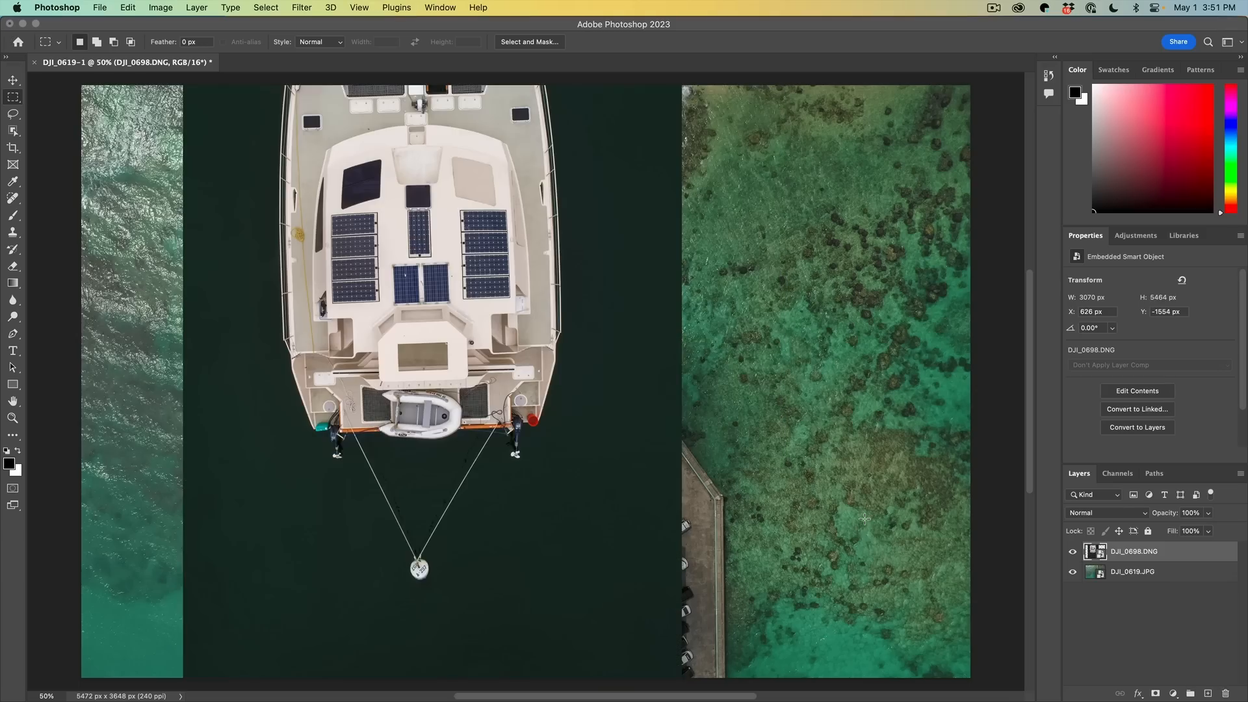
pyautogui.moveTo(871, 524)
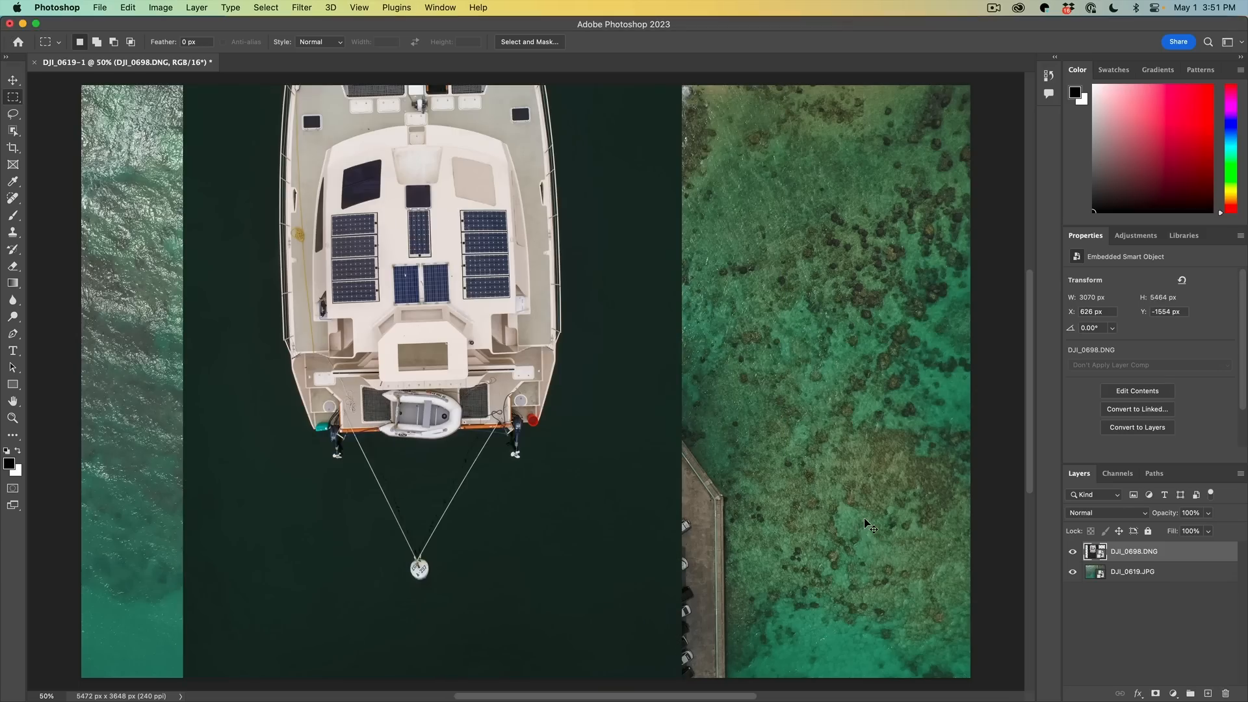
# Scale down and tilt the boat layer with Free Transform, then use Blend If to hide its dark water.
pyautogui.press('cmd+t')
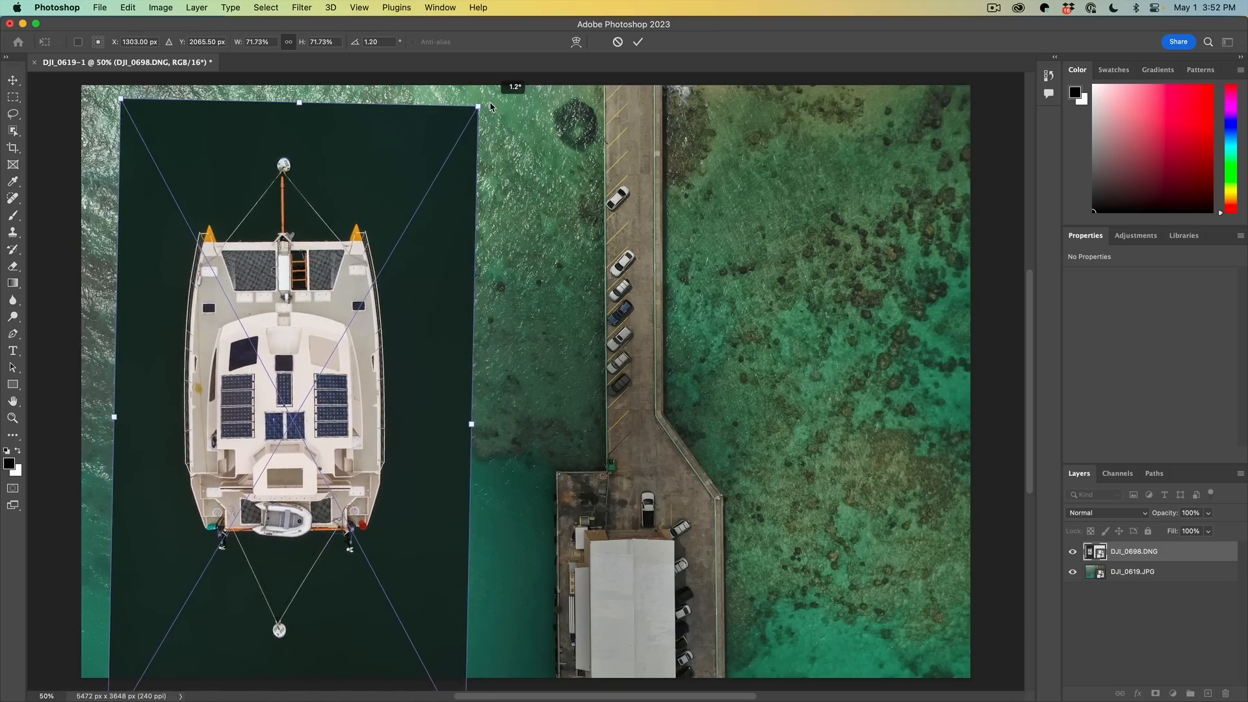
pyautogui.click(637, 42)
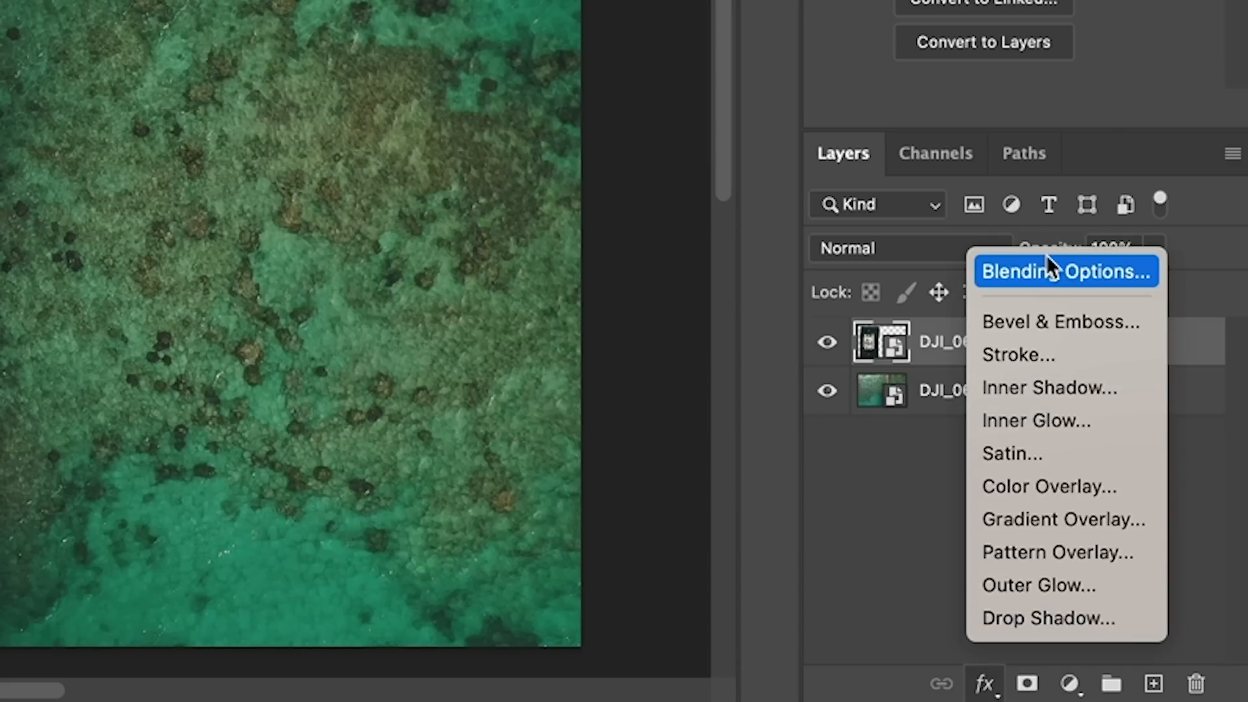
pyautogui.click(1065, 272)
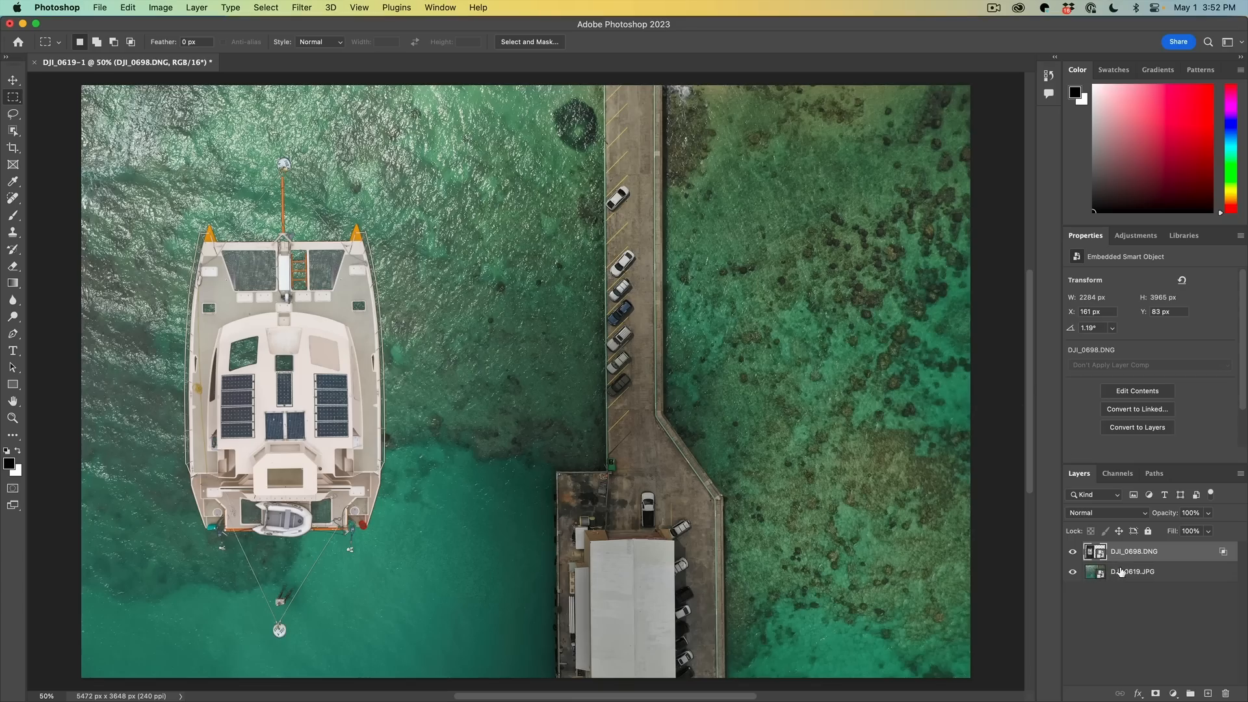
# On DJI_0619.JPG move Mask 1's linear gradient to the left edge, adjust Exposure and commit.
pyautogui.click(1132, 570)
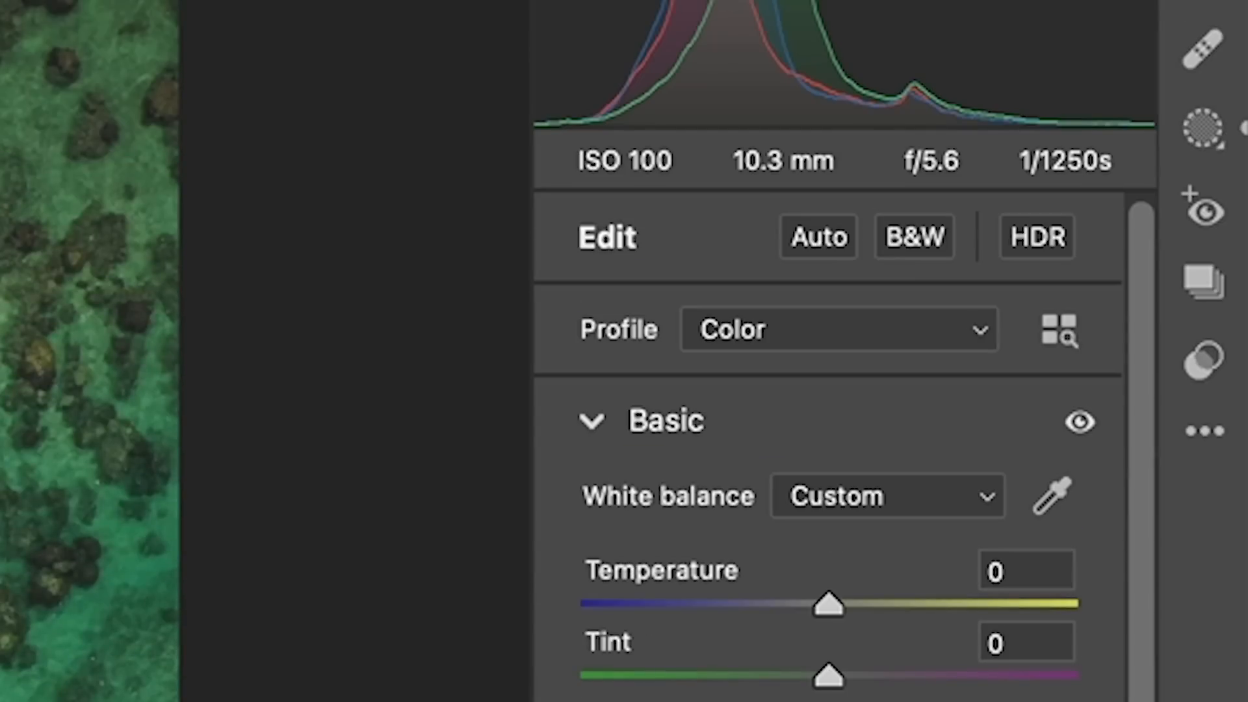
pyautogui.click(1203, 129)
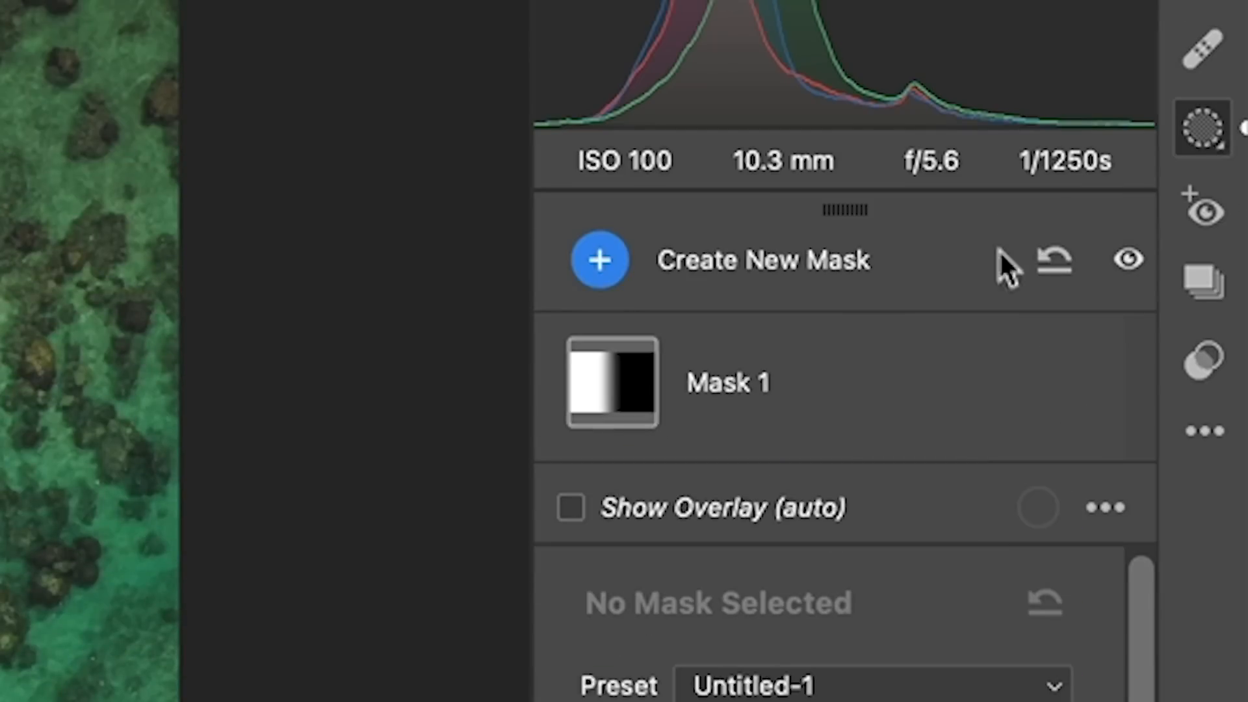
pyautogui.click(610, 382)
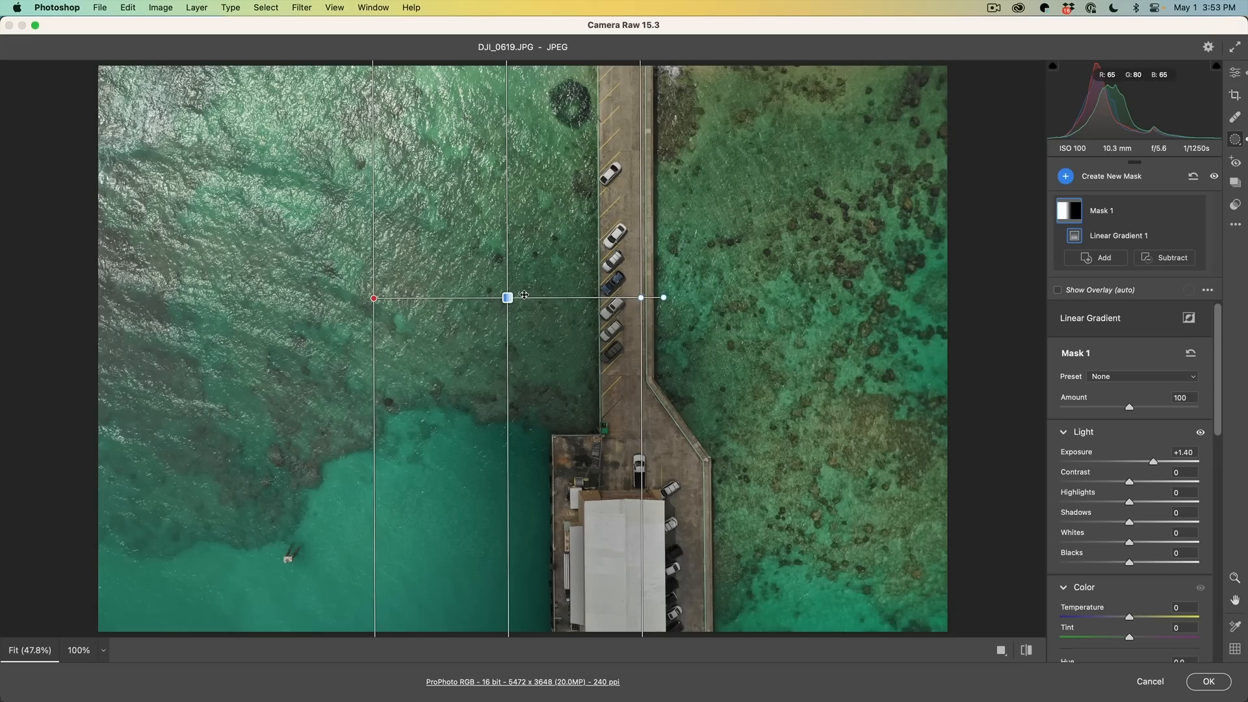
pyautogui.moveTo(507, 296); pyautogui.dragTo(306, 297)
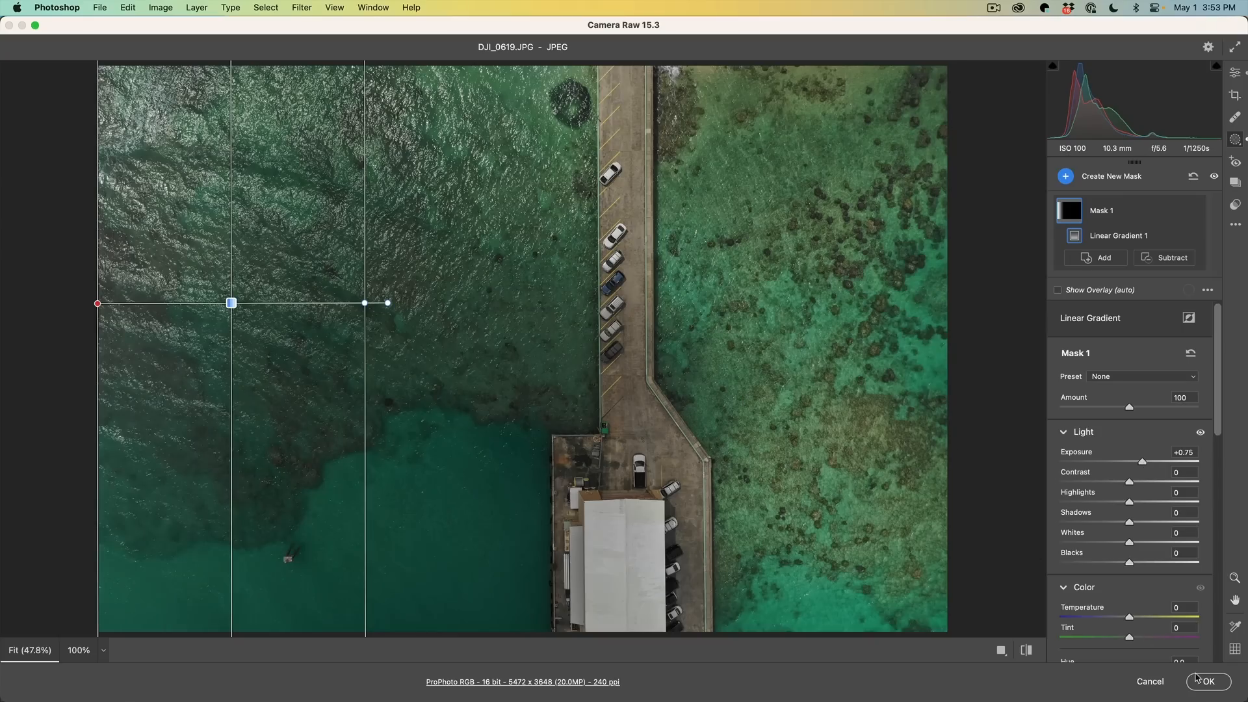
pyautogui.click(1207, 681)
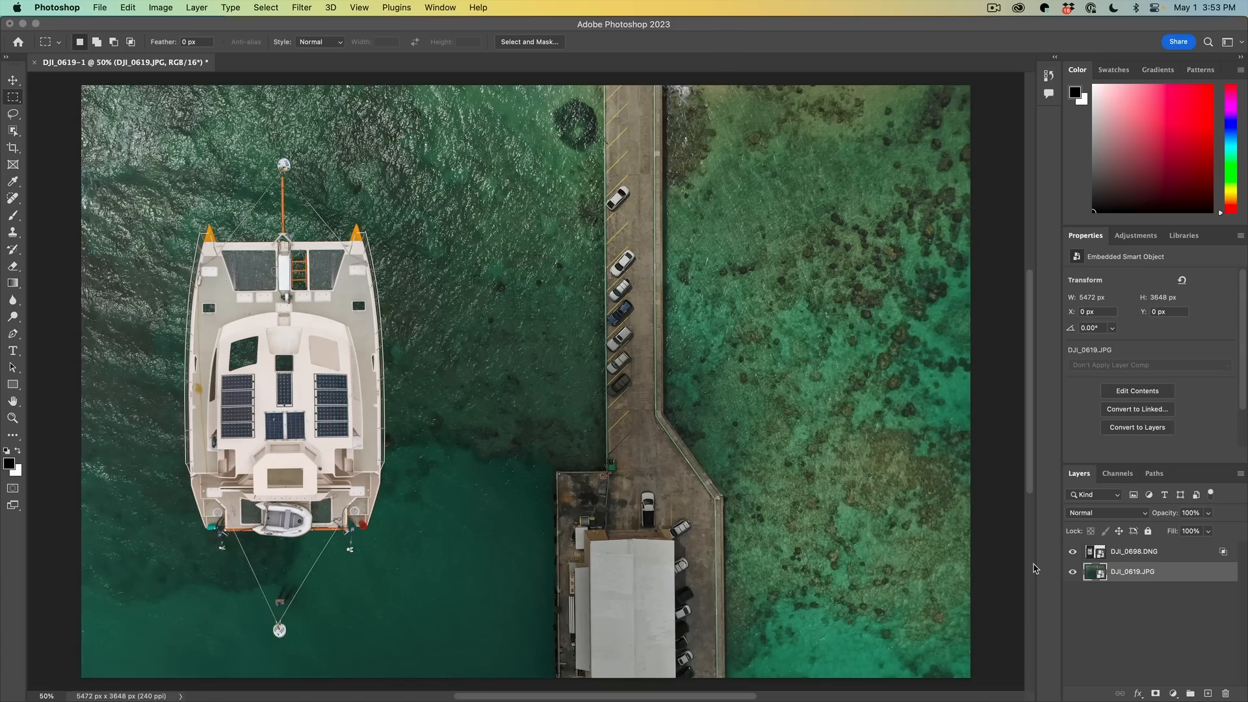
# Save the composite, then select DJI_0619-Edit-2.tif in Lightroom and switch to Develop.
pyautogui.press('cmd+s')
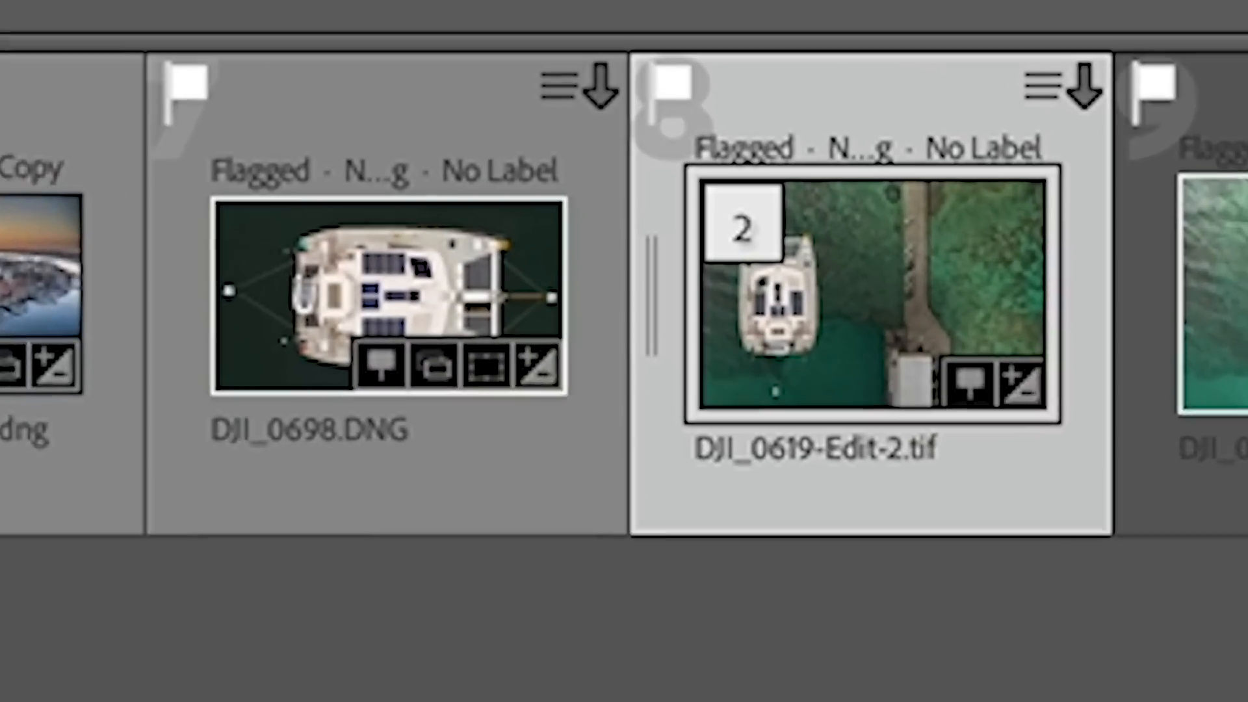
pyautogui.click(867, 299)
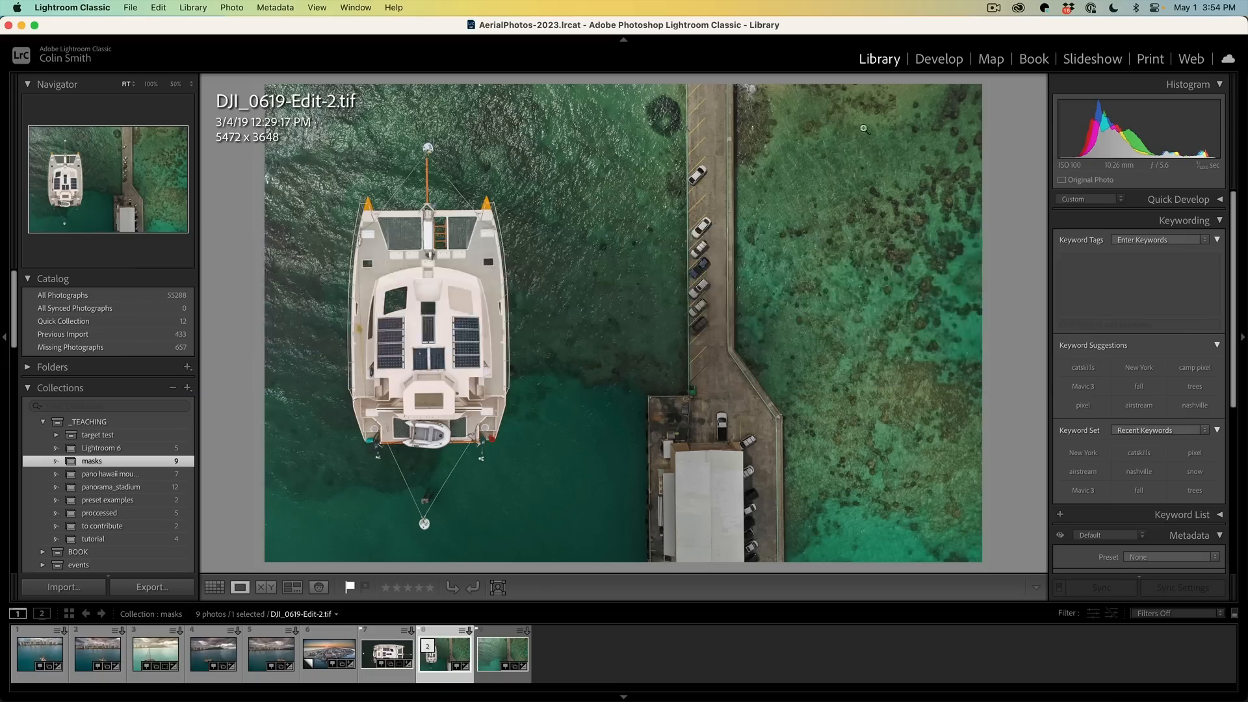
pyautogui.click(938, 58)
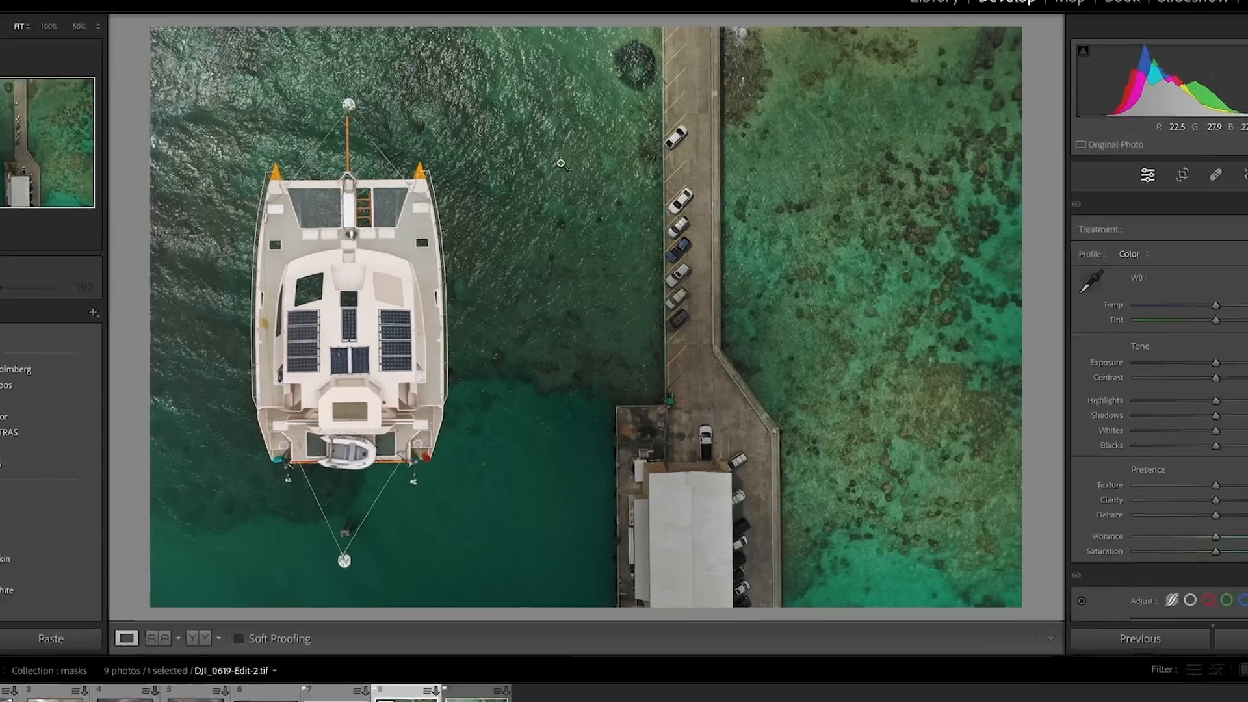
# Send DJI_0619-Edit-2.tif to Photoshop 2023 via Edit In, choosing Edit Original.
pyautogui.rightClick(562, 164)
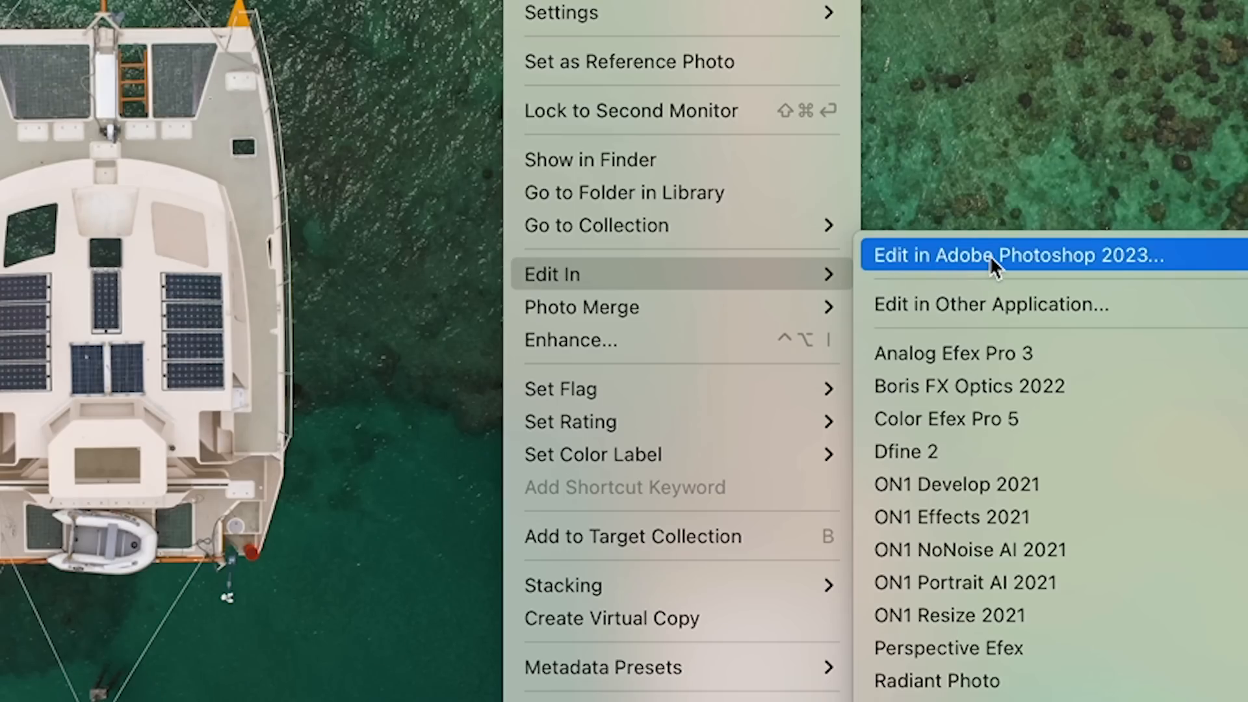
pyautogui.click(1011, 254)
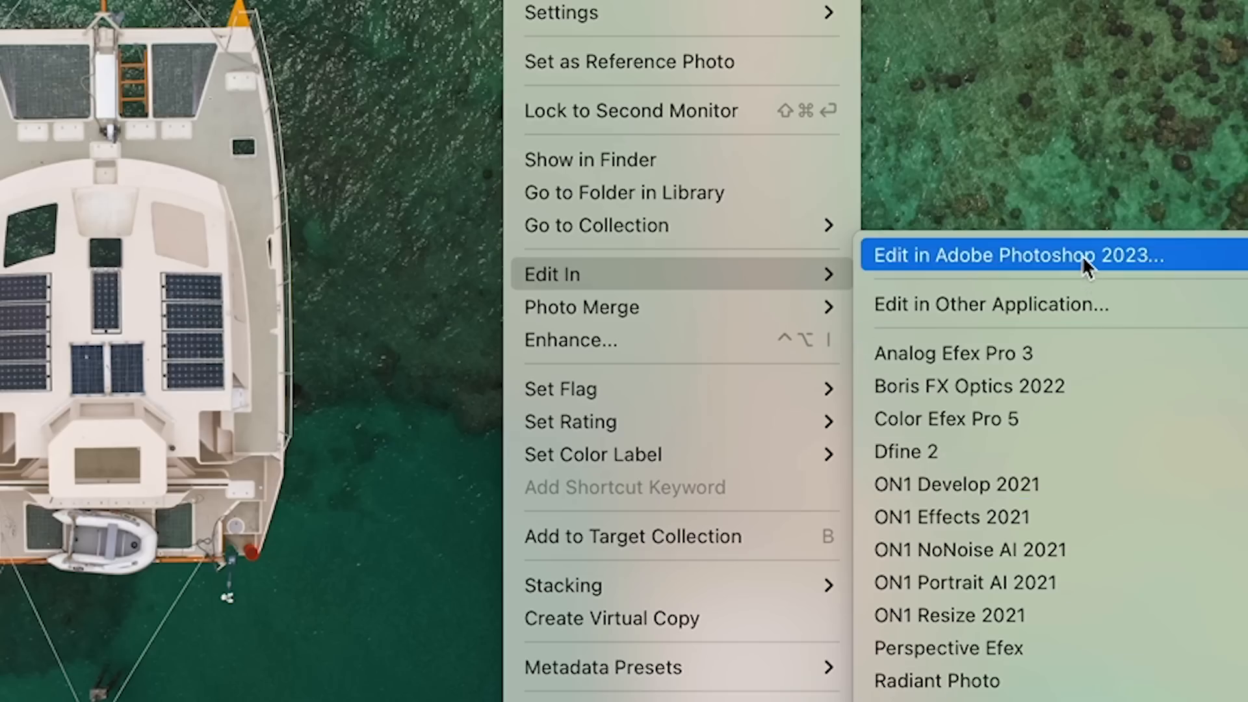
pyautogui.click(1022, 256)
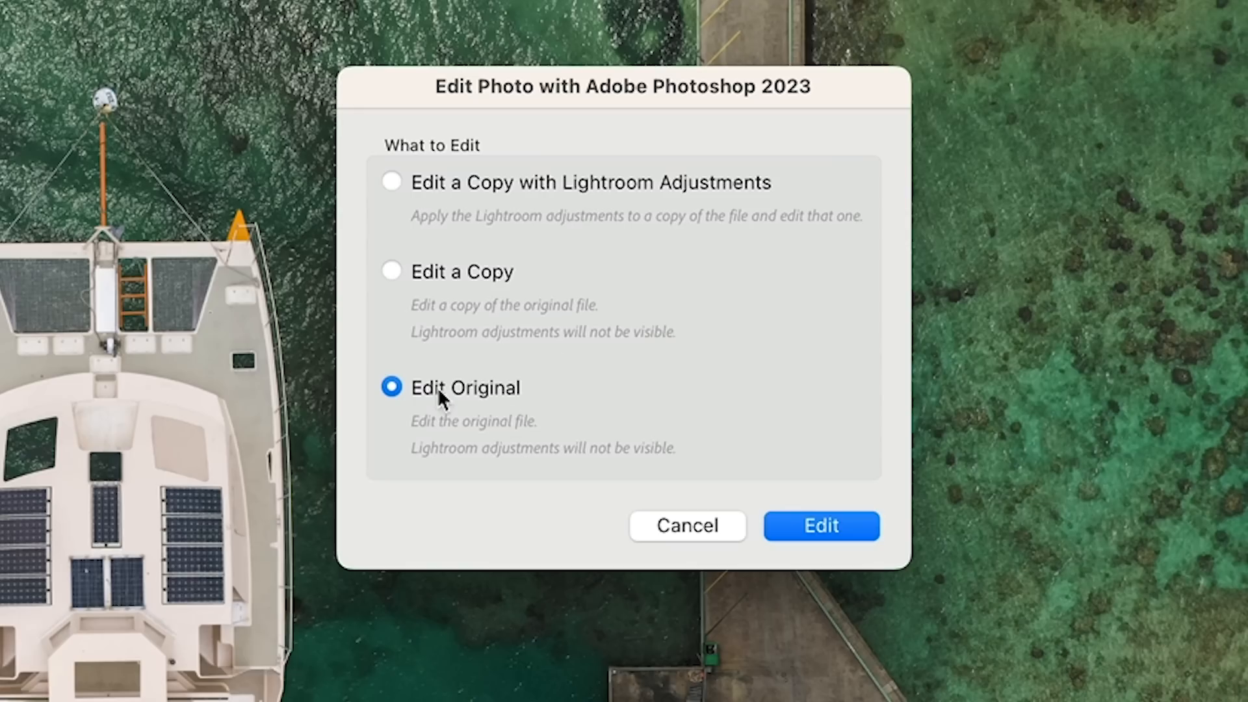
pyautogui.moveTo(504, 172)
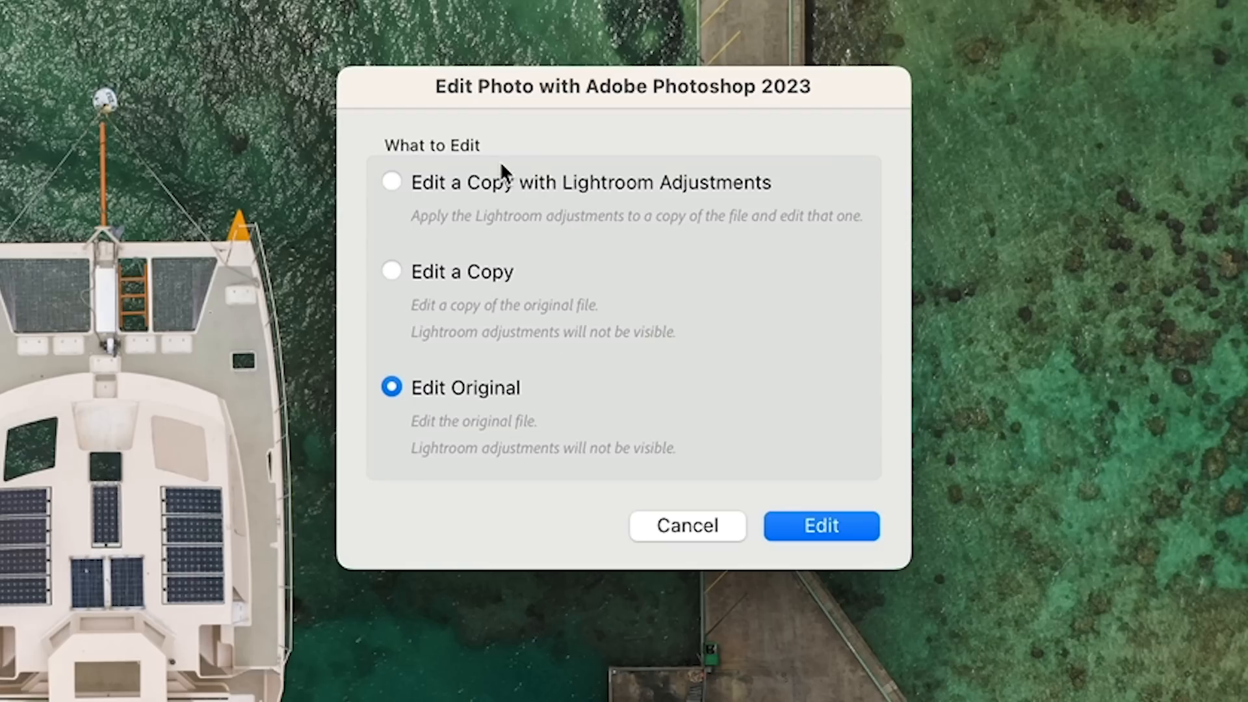
pyautogui.moveTo(464, 348)
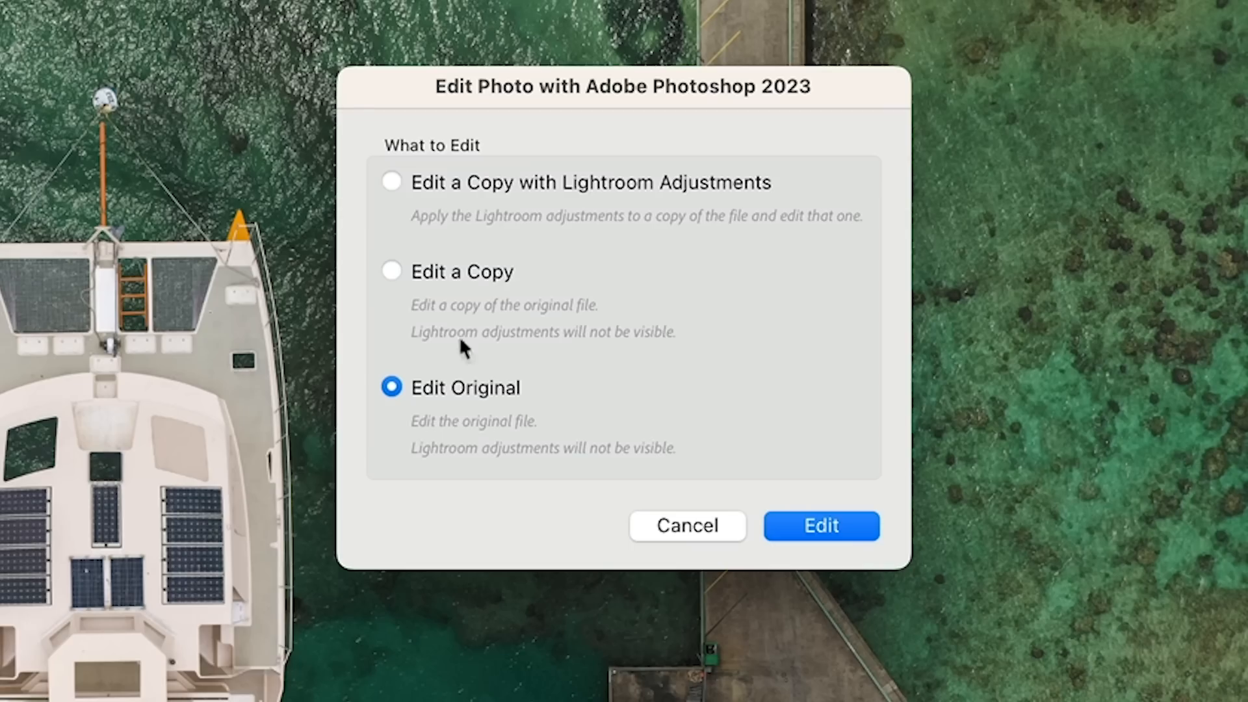
pyautogui.moveTo(633, 417)
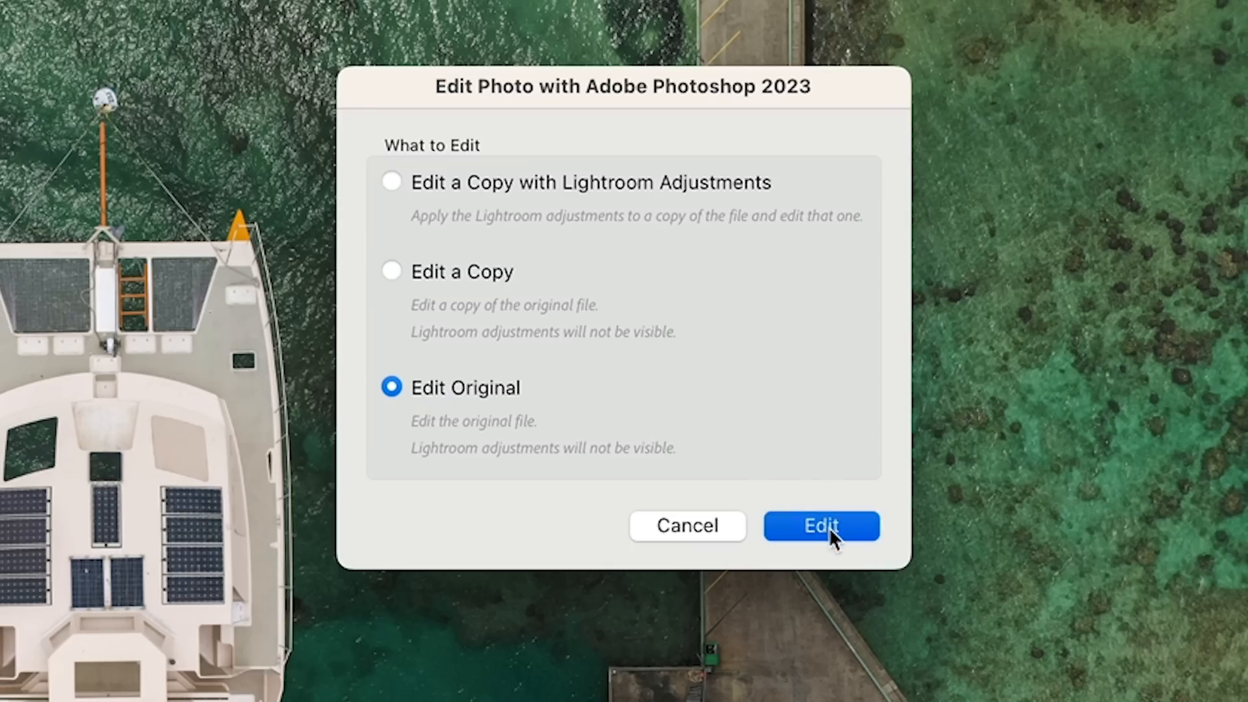
pyautogui.click(820, 525)
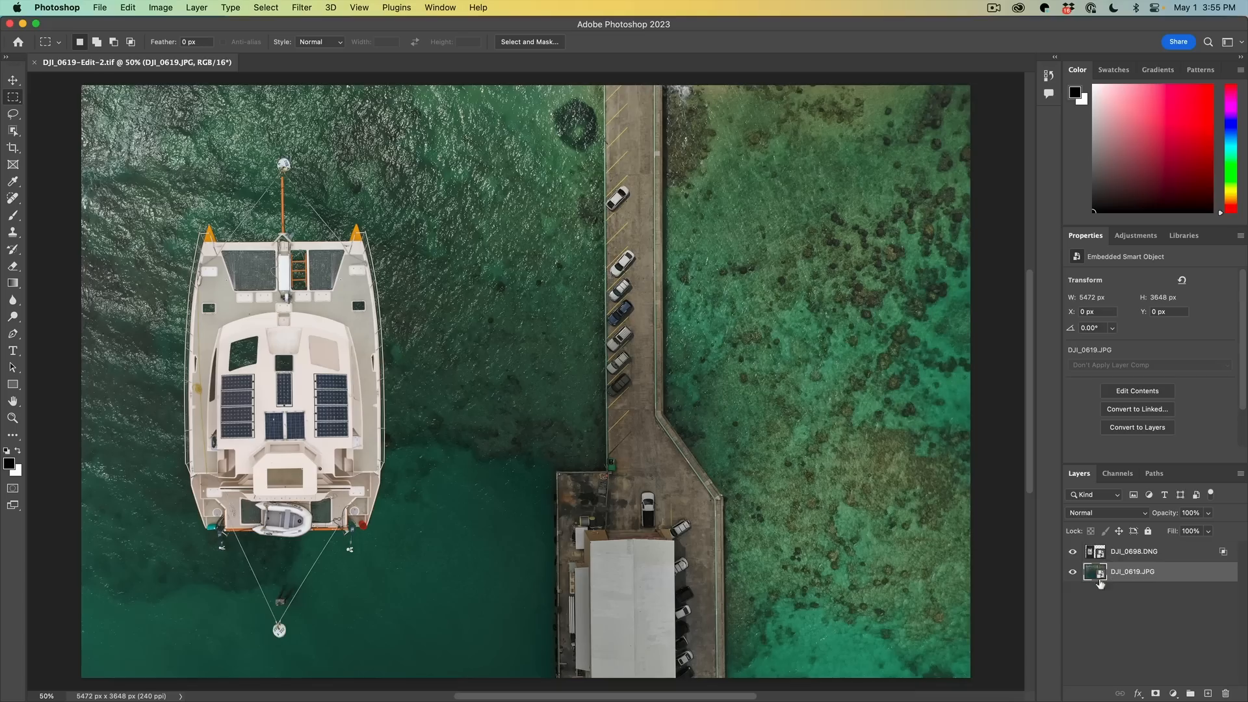
pyautogui.moveTo(1109, 519)
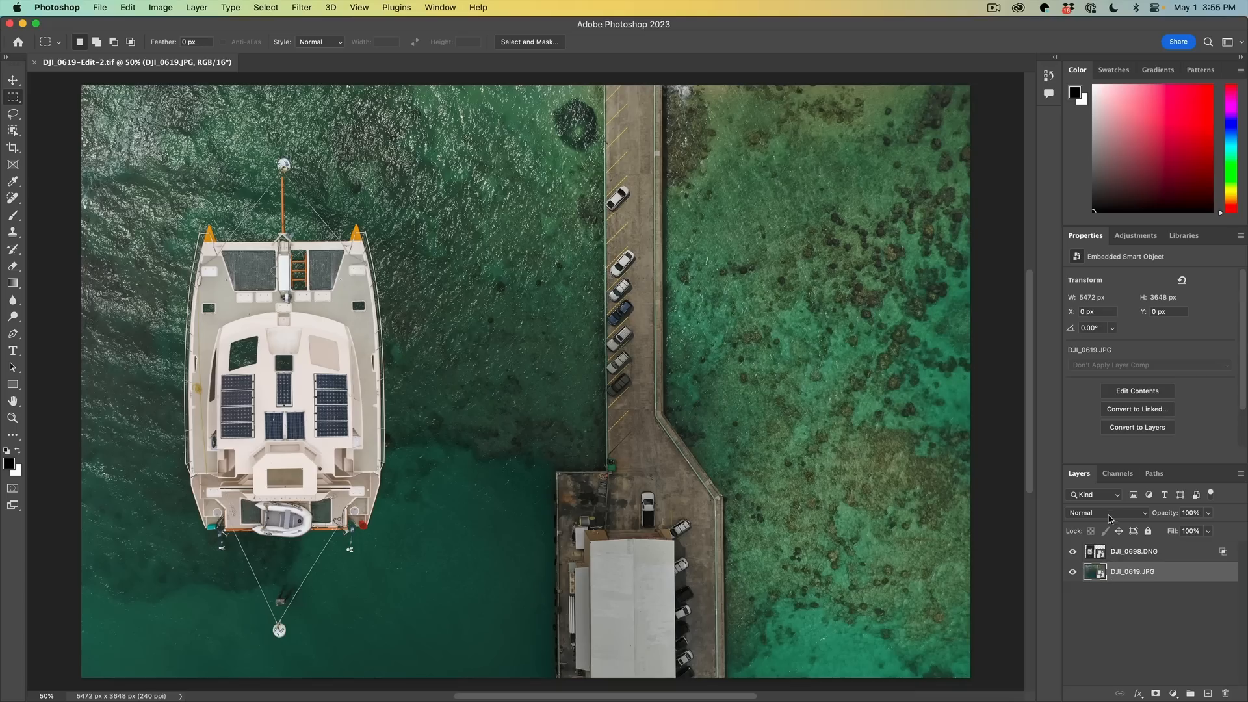
pyautogui.click(1132, 551)
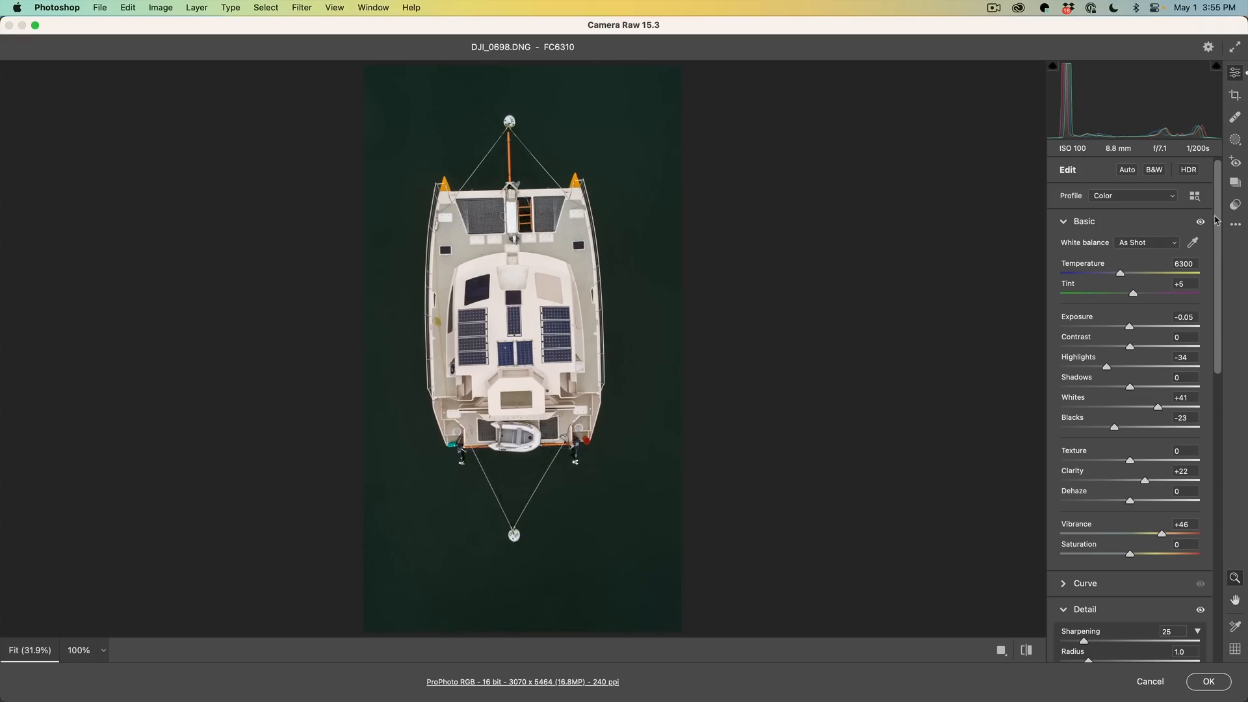
pyautogui.moveTo(499, 538)
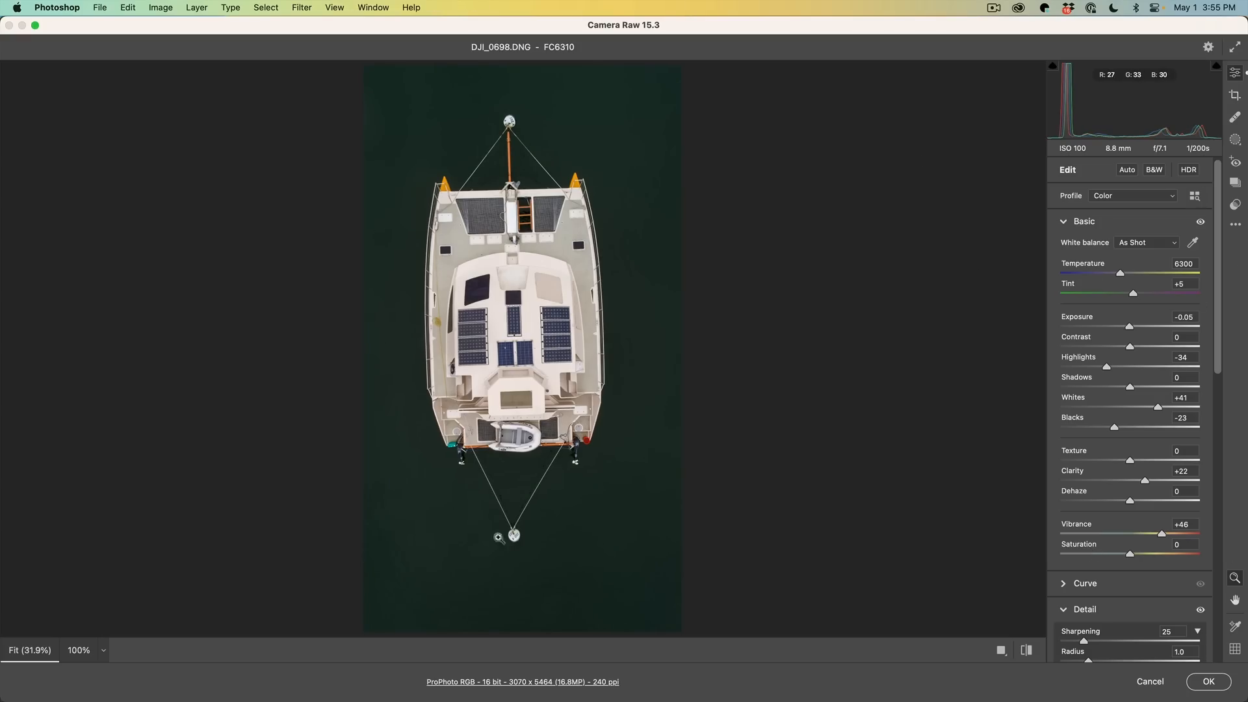
pyautogui.moveTo(1139, 304)
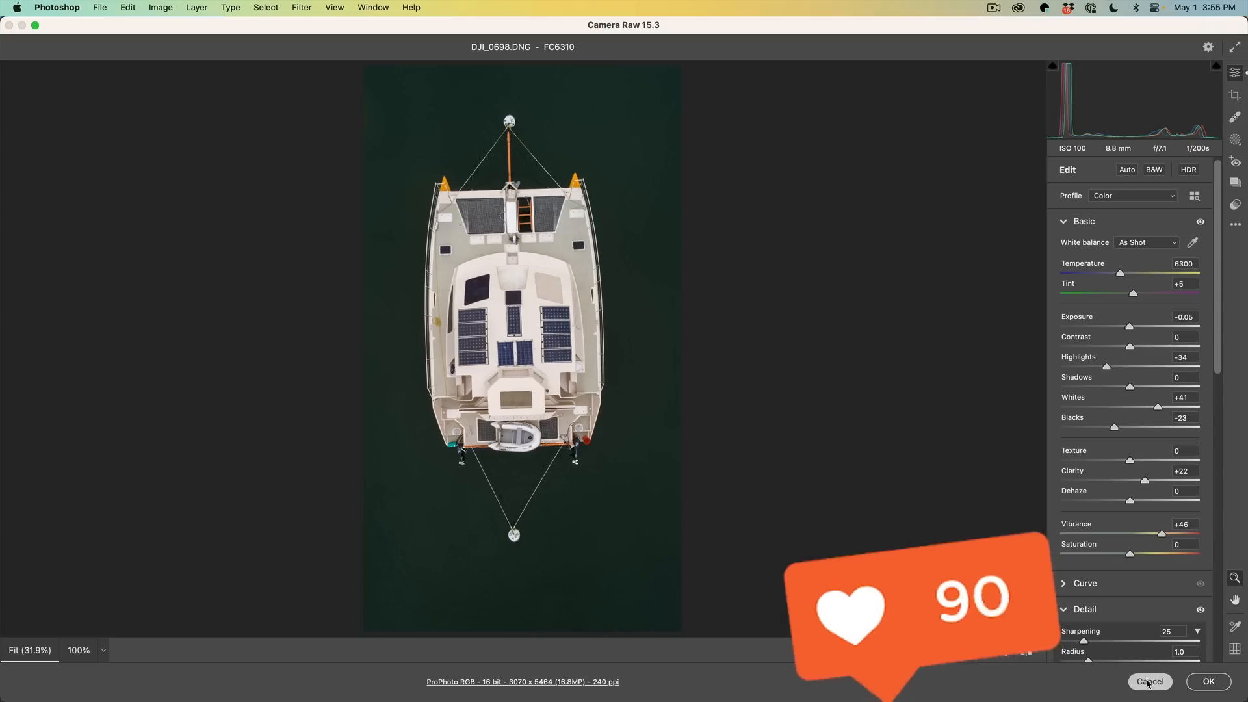
pyautogui.click(1147, 681)
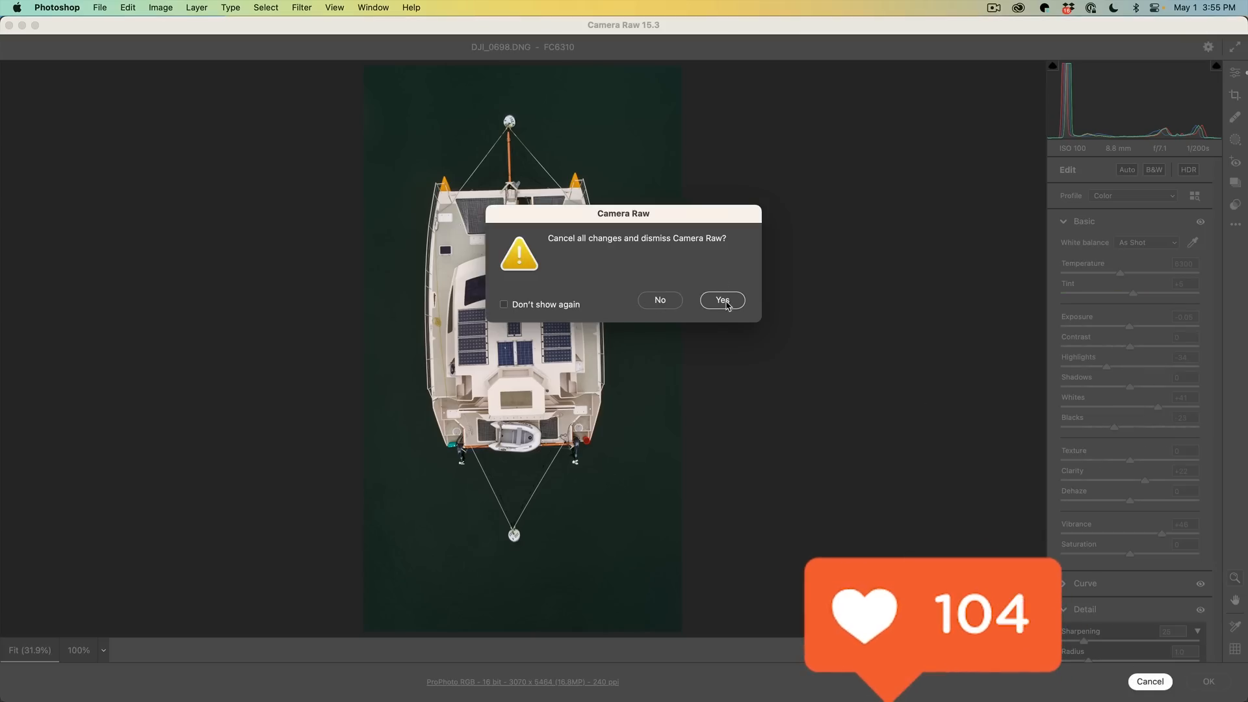
pyautogui.click(721, 301)
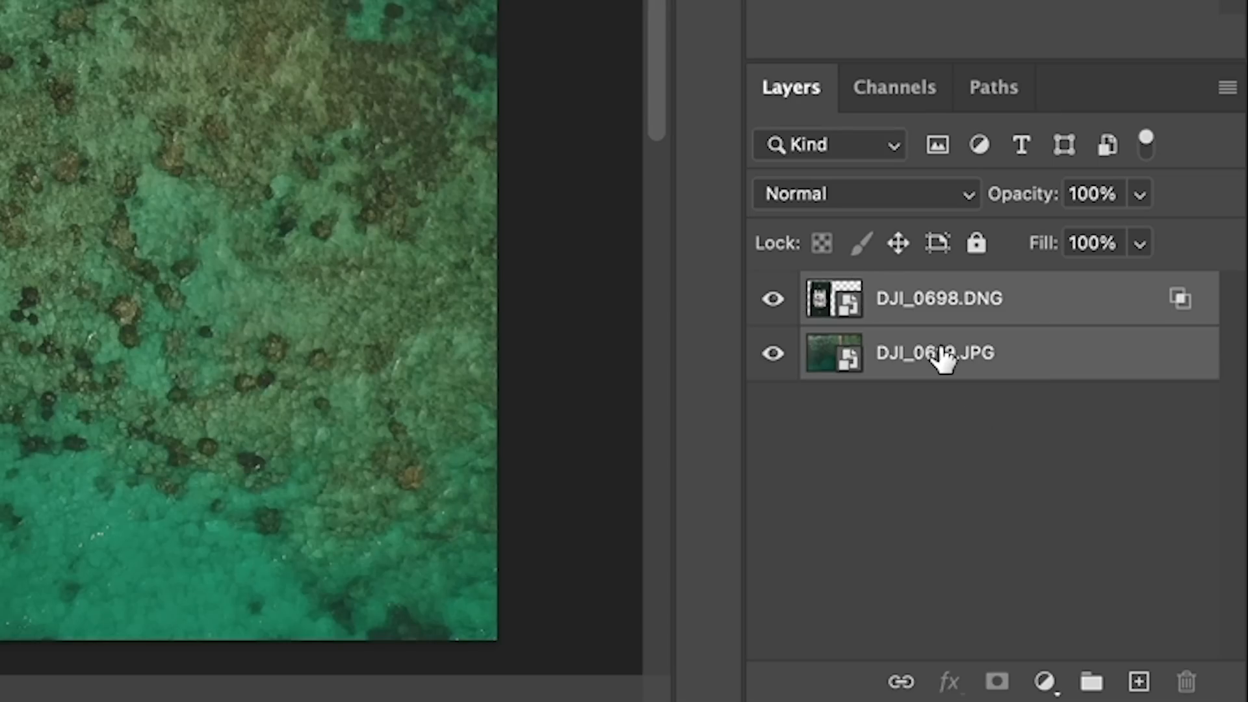
pyautogui.moveTo(947, 310)
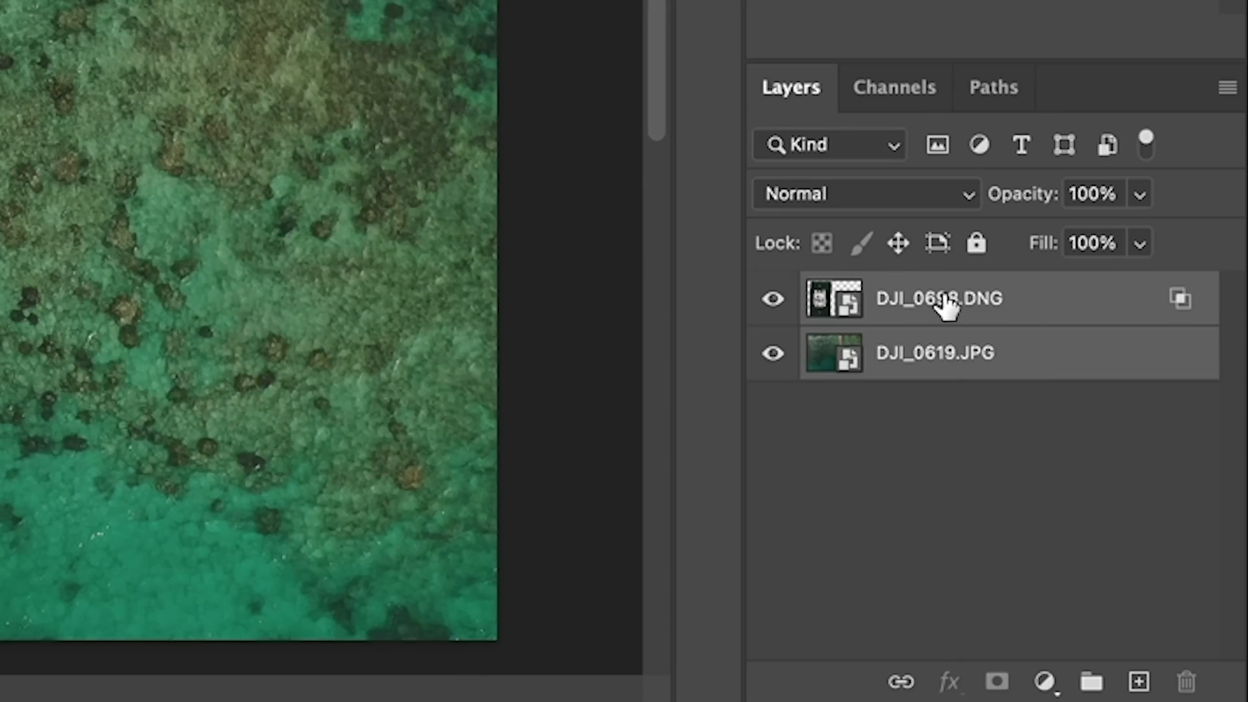
# Convert both selected layers into one smart object named DJI_0698.DNG.
pyautogui.rightClick(938, 299)
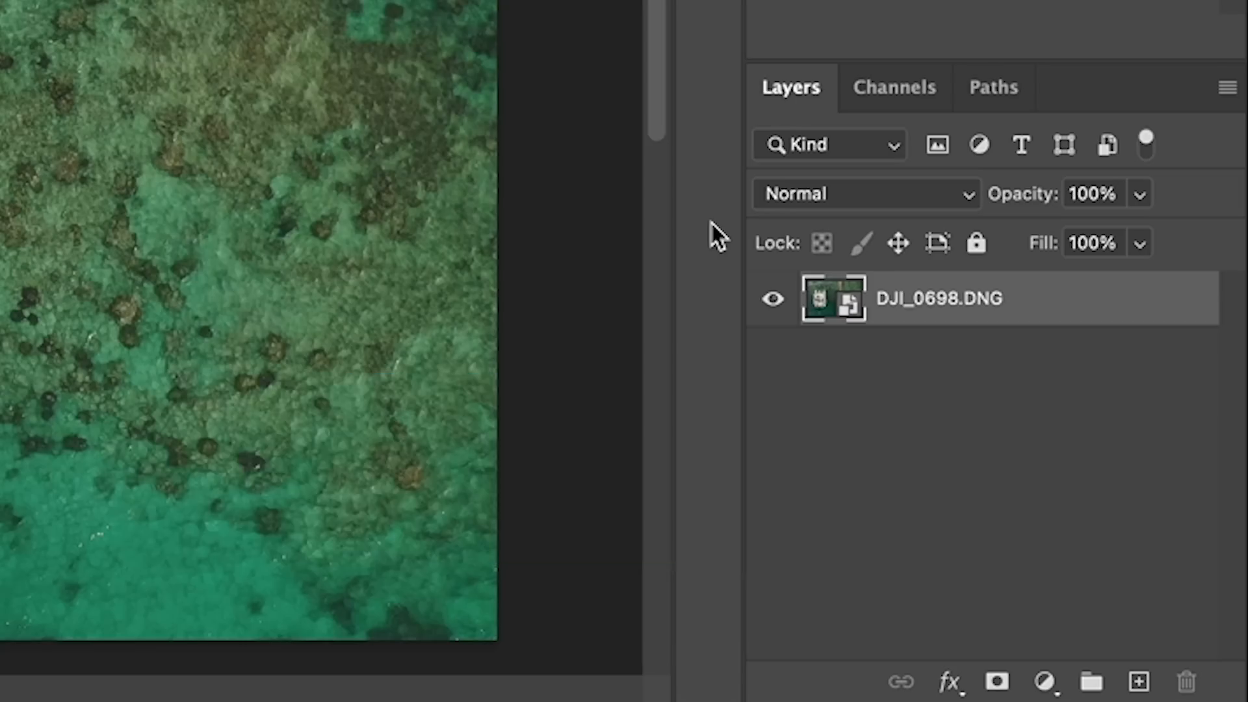
pyautogui.doubleClick(833, 299)
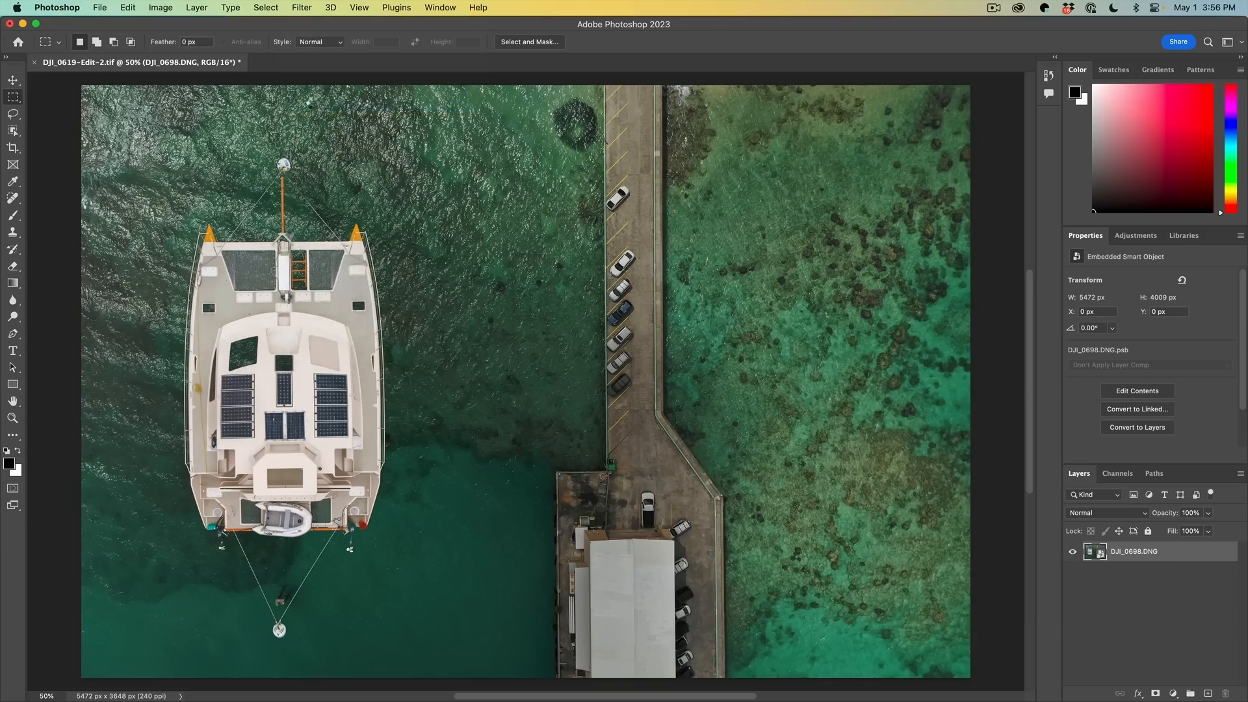
# Apply a Camera Raw smart filter with the wasteland preset to the DJI_0698.DNG smart object.
pyautogui.click(1135, 390)
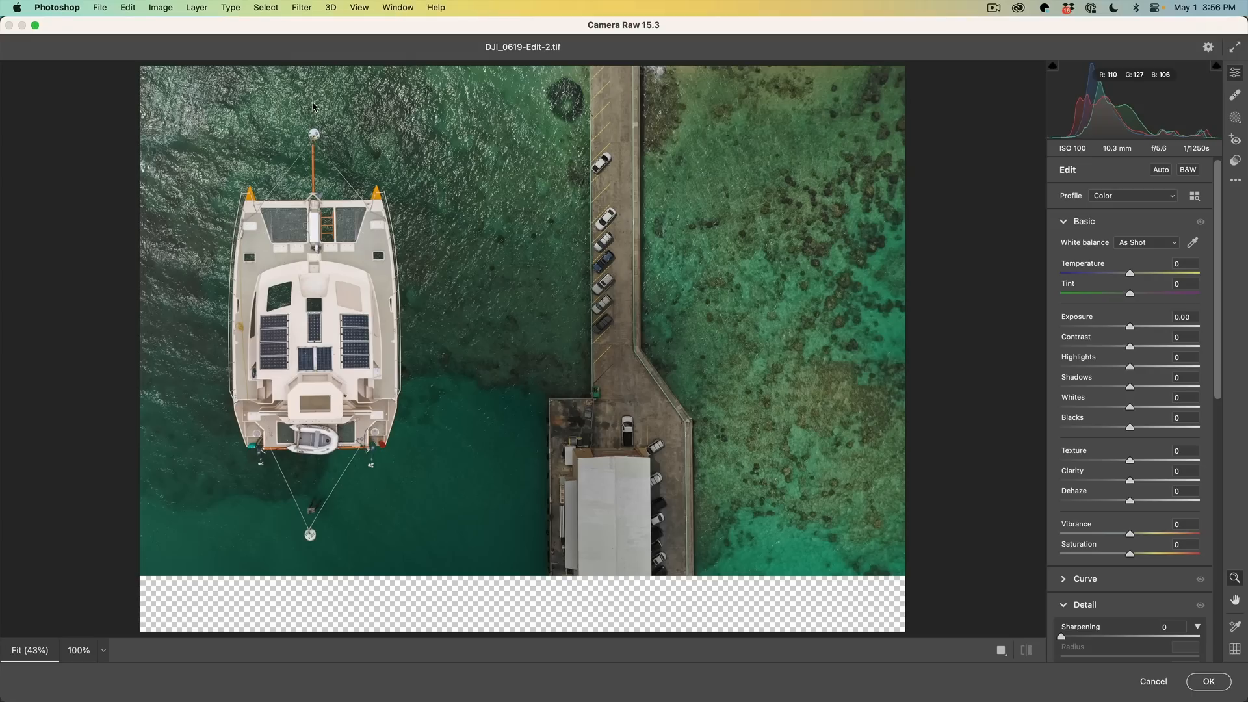
pyautogui.moveTo(639, 152)
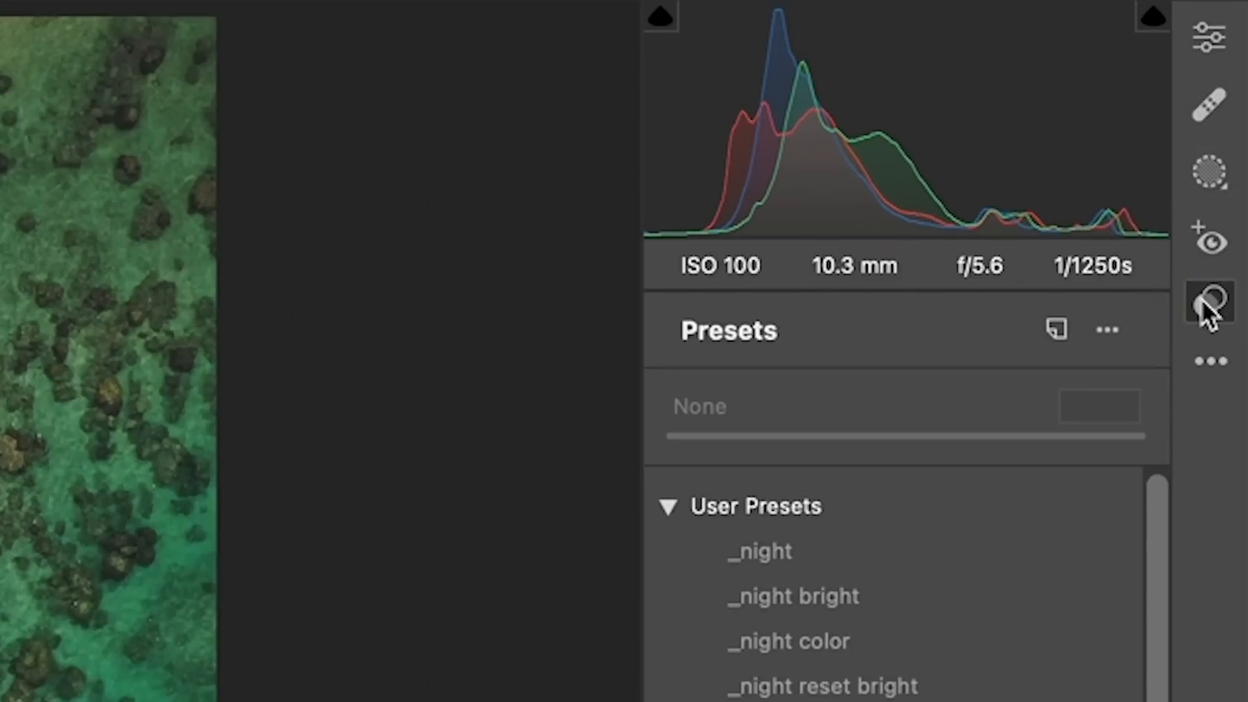
pyautogui.click(1143, 540)
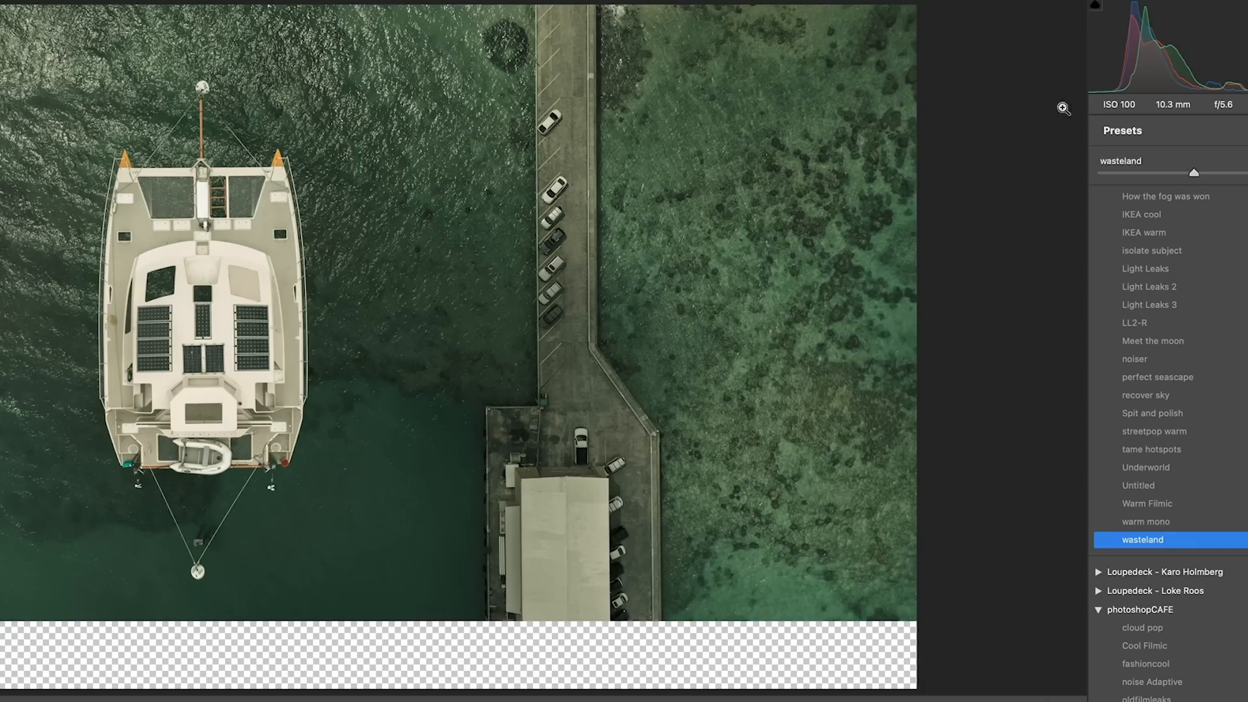
pyautogui.click(1234, 74)
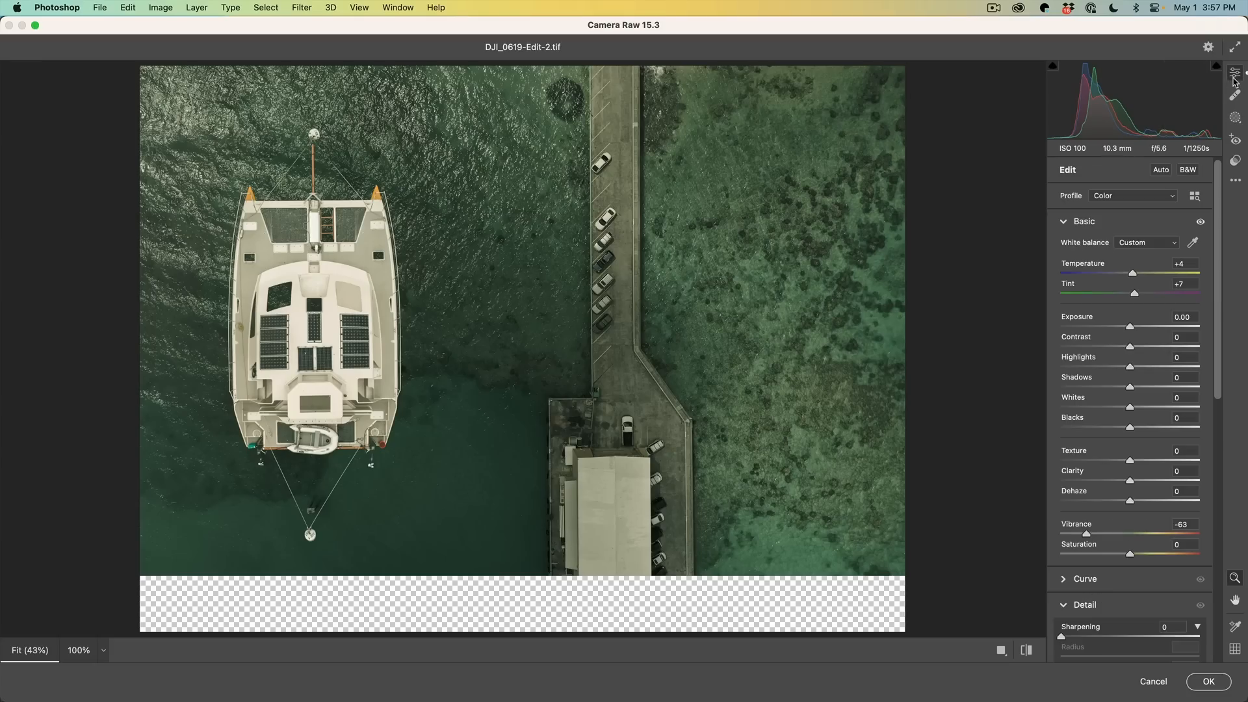
pyautogui.moveTo(1136, 350)
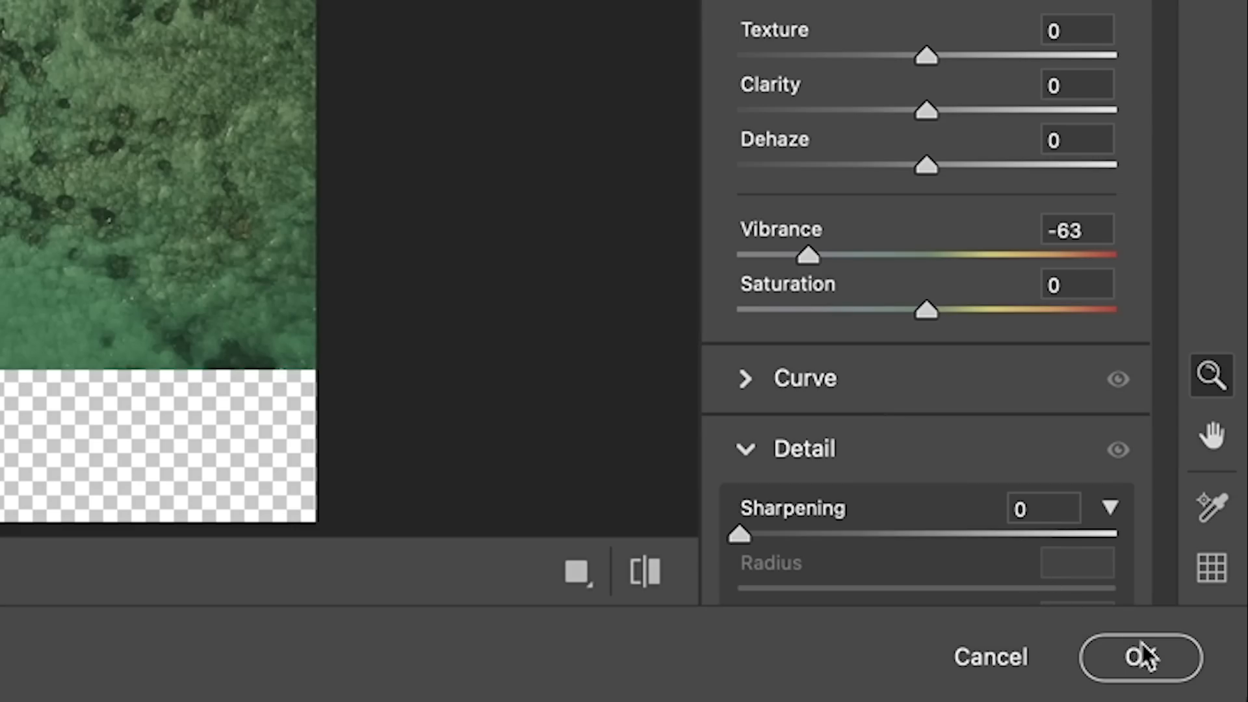
pyautogui.click(1138, 656)
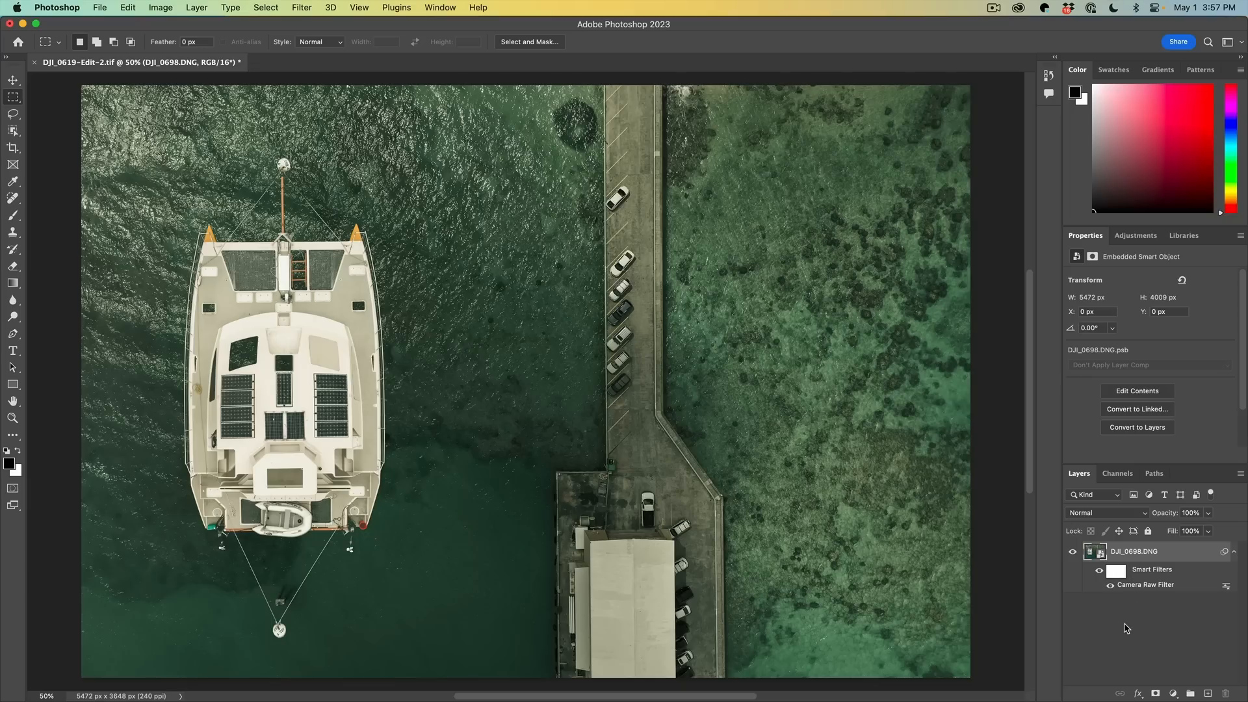
# Save, then send DJI_0619-Edit-2.tif to Photoshop 2023 again as Edit Original.
pyautogui.press('cmd+s')
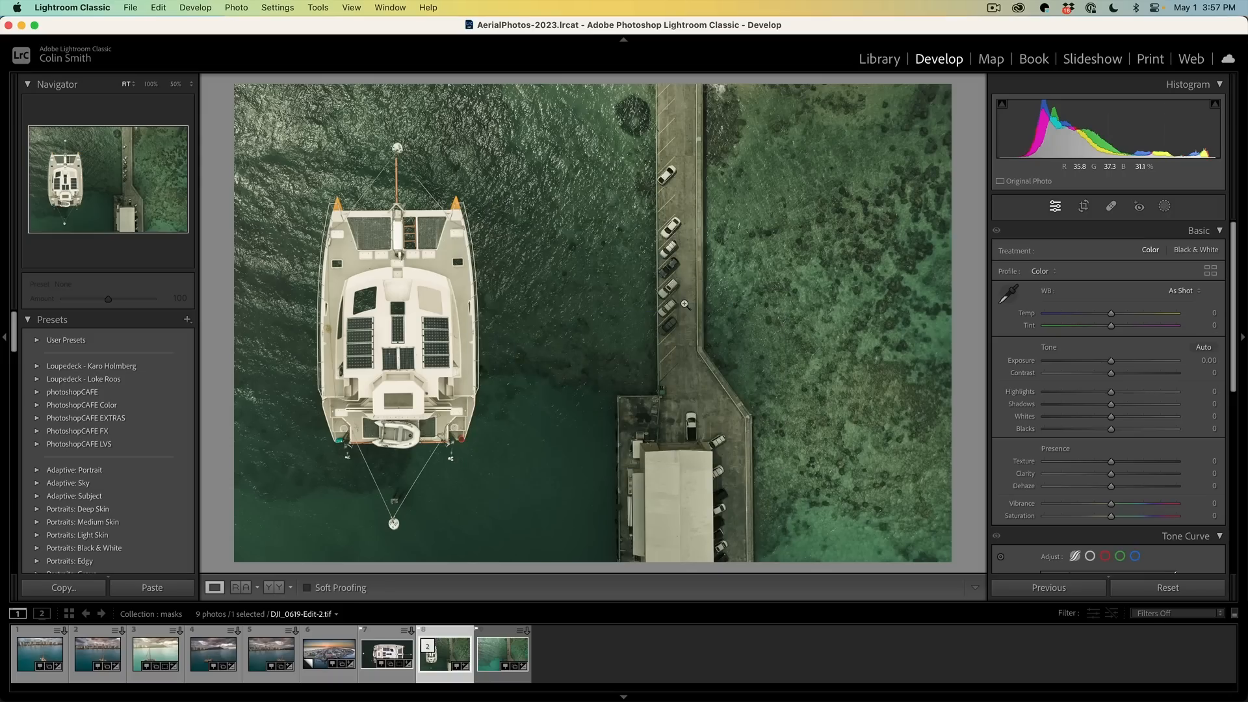
pyautogui.moveTo(682, 303)
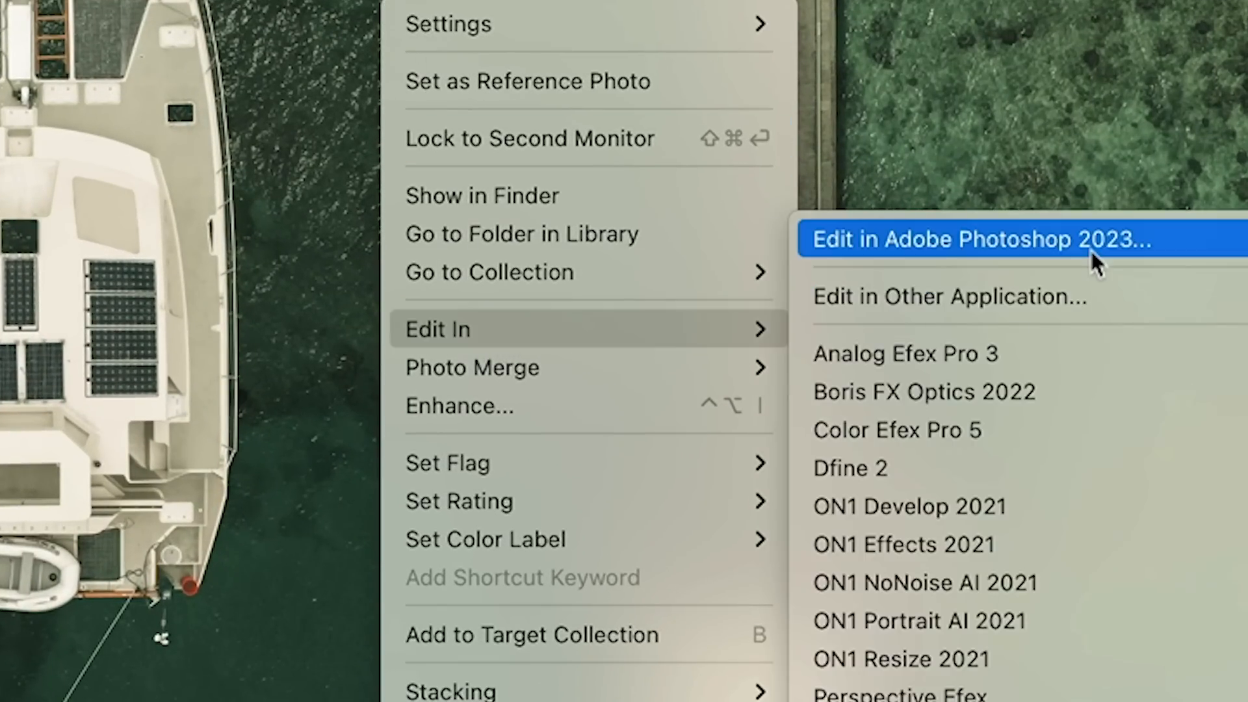
pyautogui.click(978, 239)
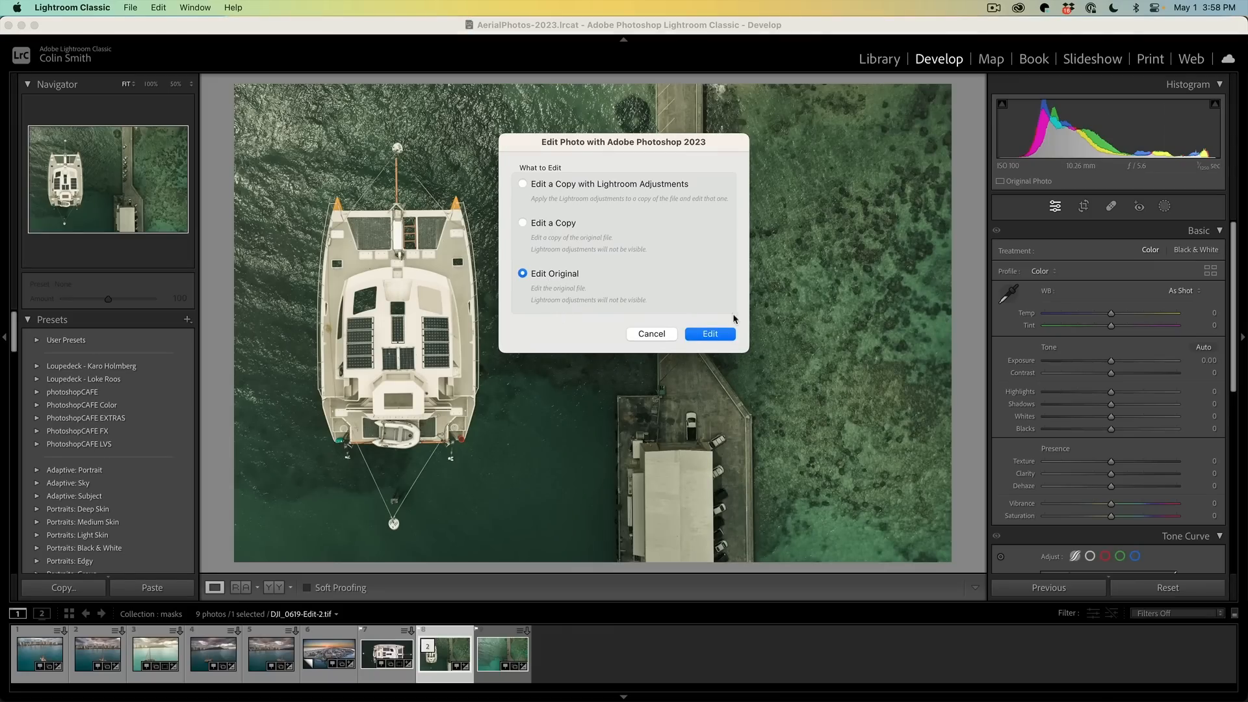
pyautogui.click(709, 334)
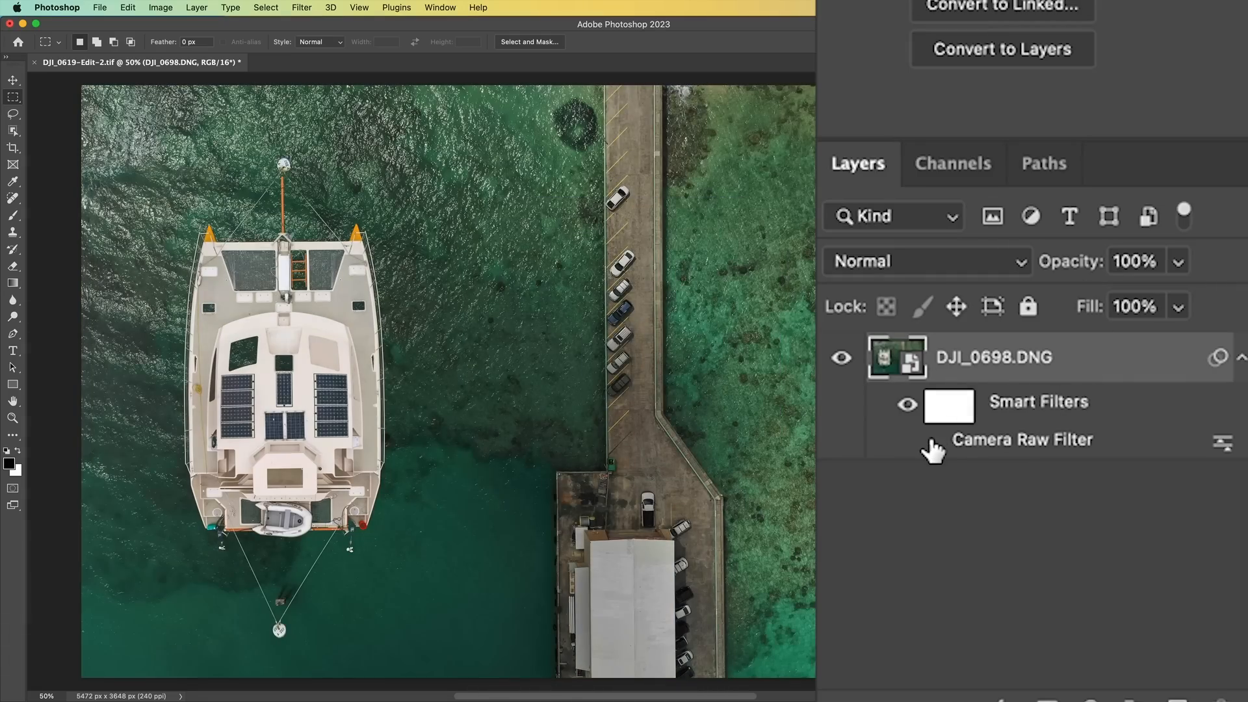
pyautogui.click(933, 441)
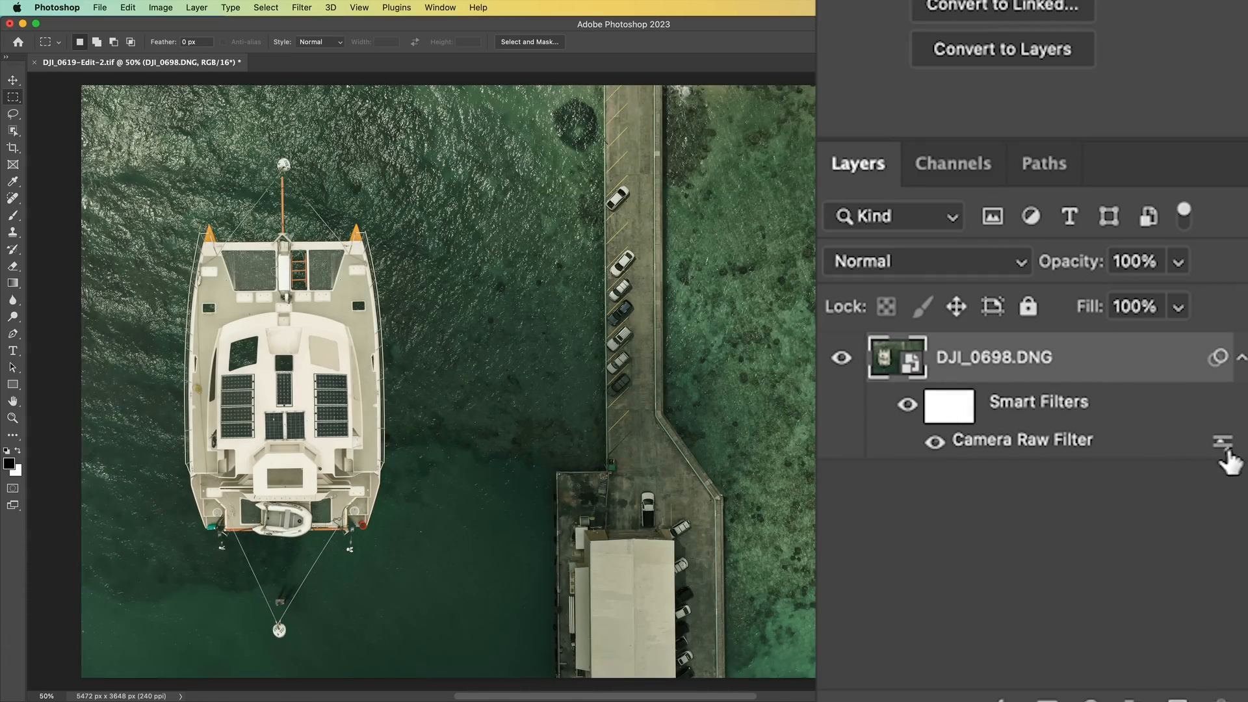
pyautogui.click(1223, 441)
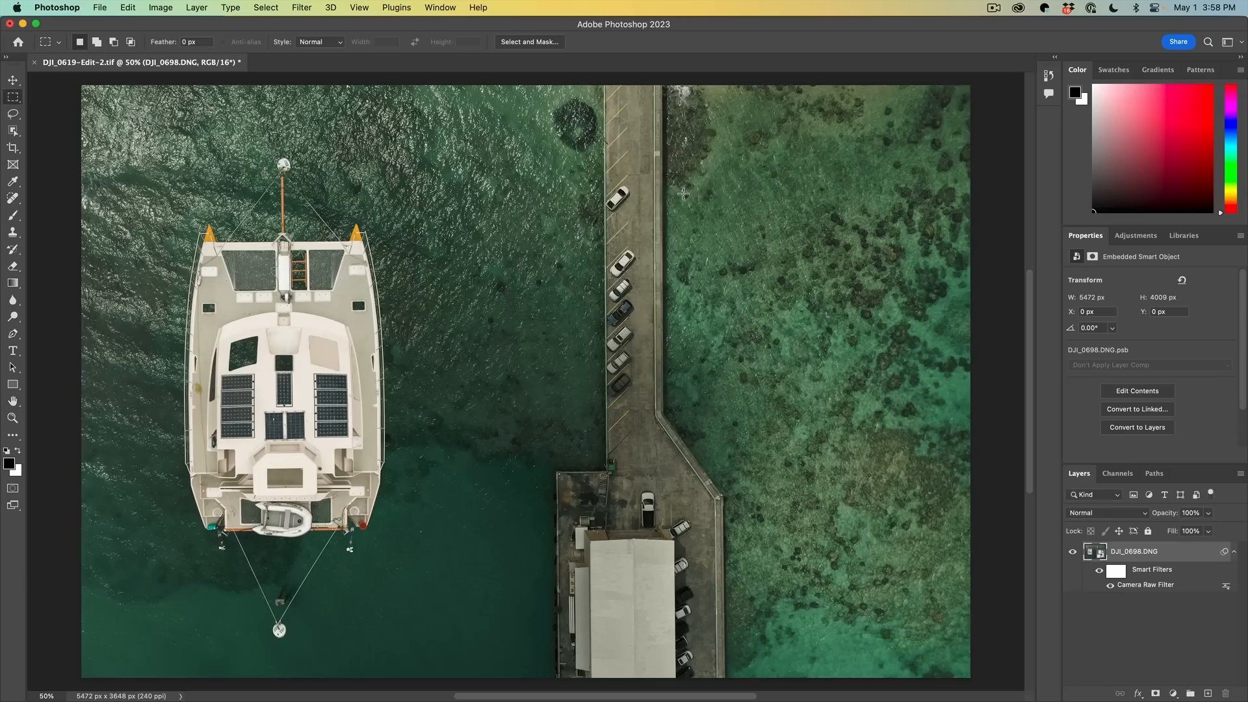
pyautogui.moveTo(569, 467)
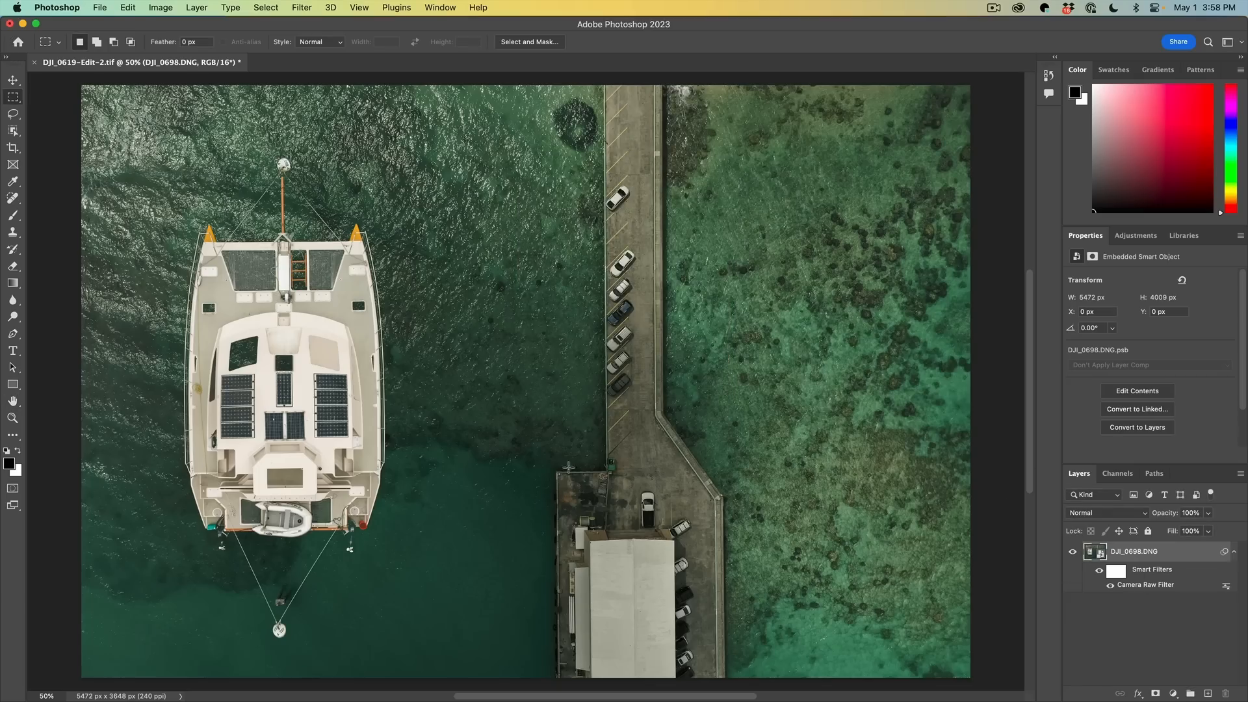
pyautogui.moveTo(596, 434)
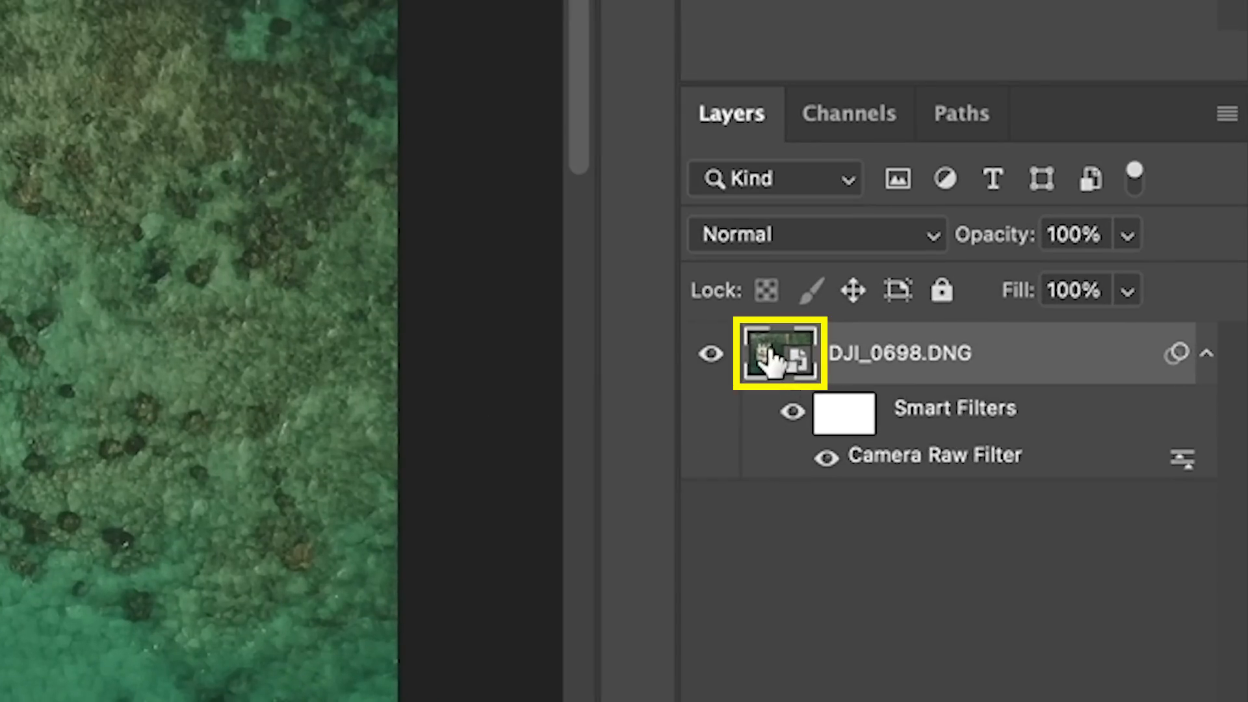
# Reveal the DJI_0698.DNG smart object's nested boat and reef layers, then save and close them.
pyautogui.doubleClick(778, 353)
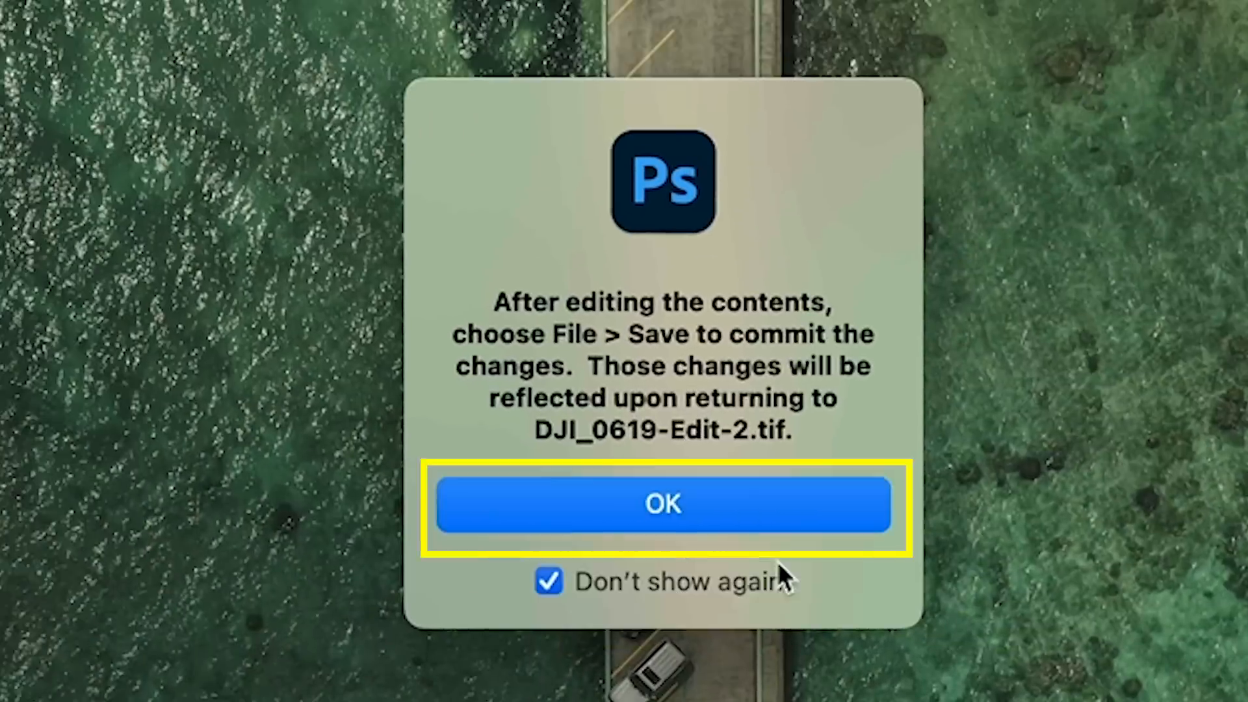
pyautogui.click(663, 504)
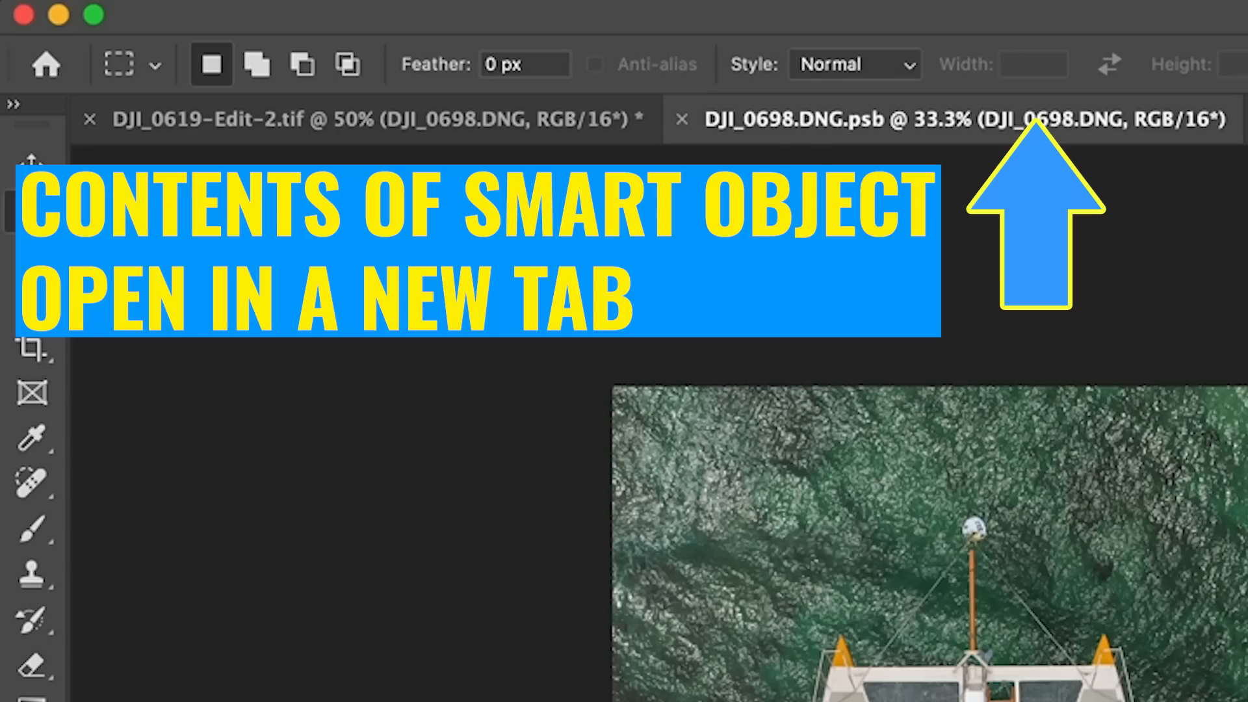
pyautogui.moveTo(575, 537)
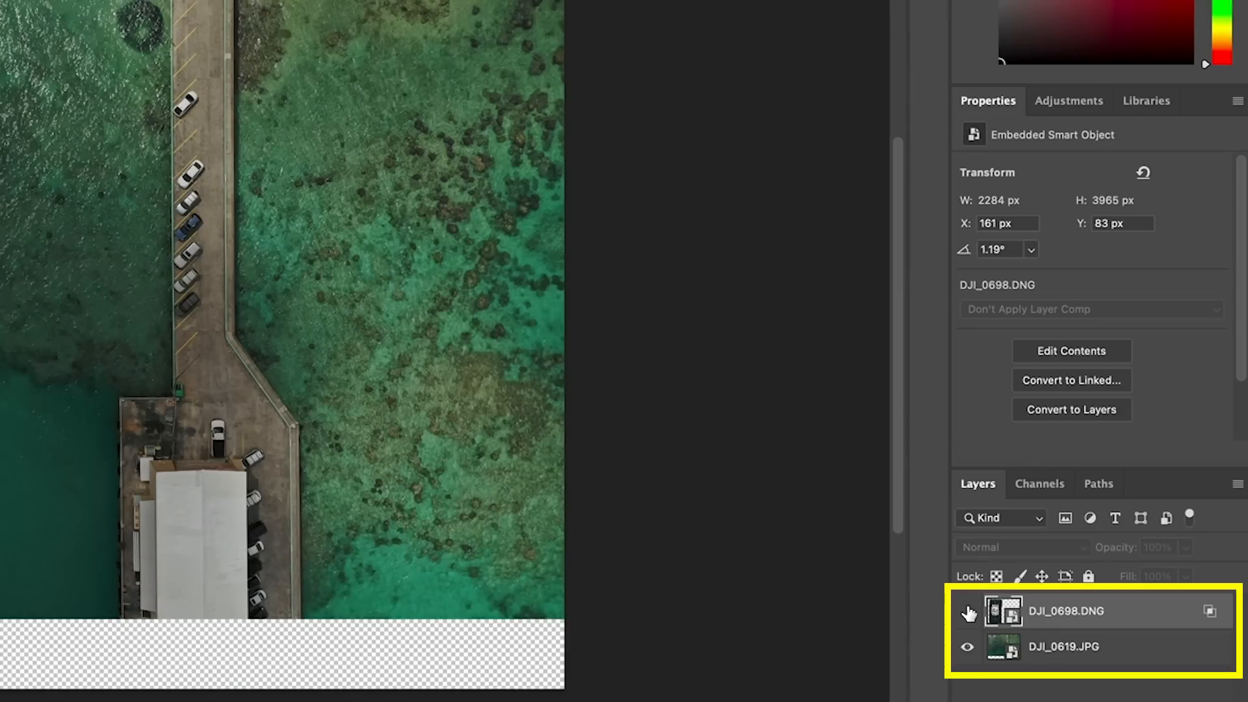
pyautogui.click(967, 611)
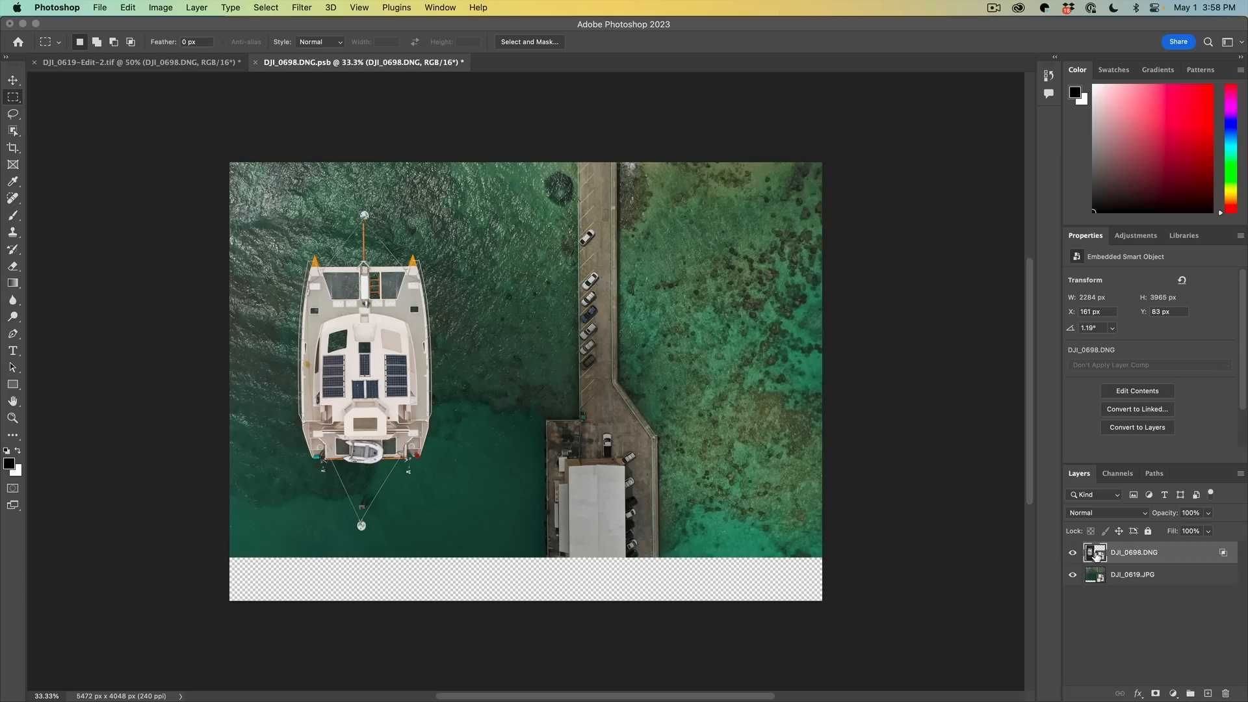
pyautogui.doubleClick(1095, 553)
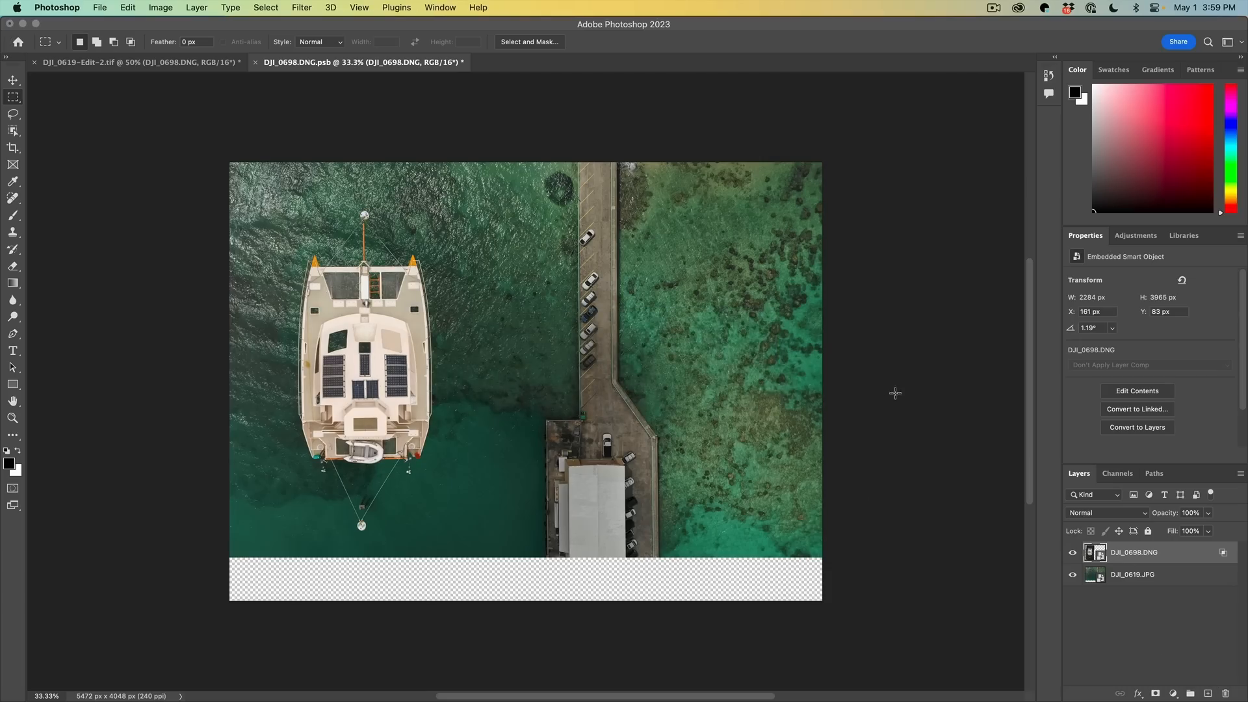
pyautogui.press('cmd+s')
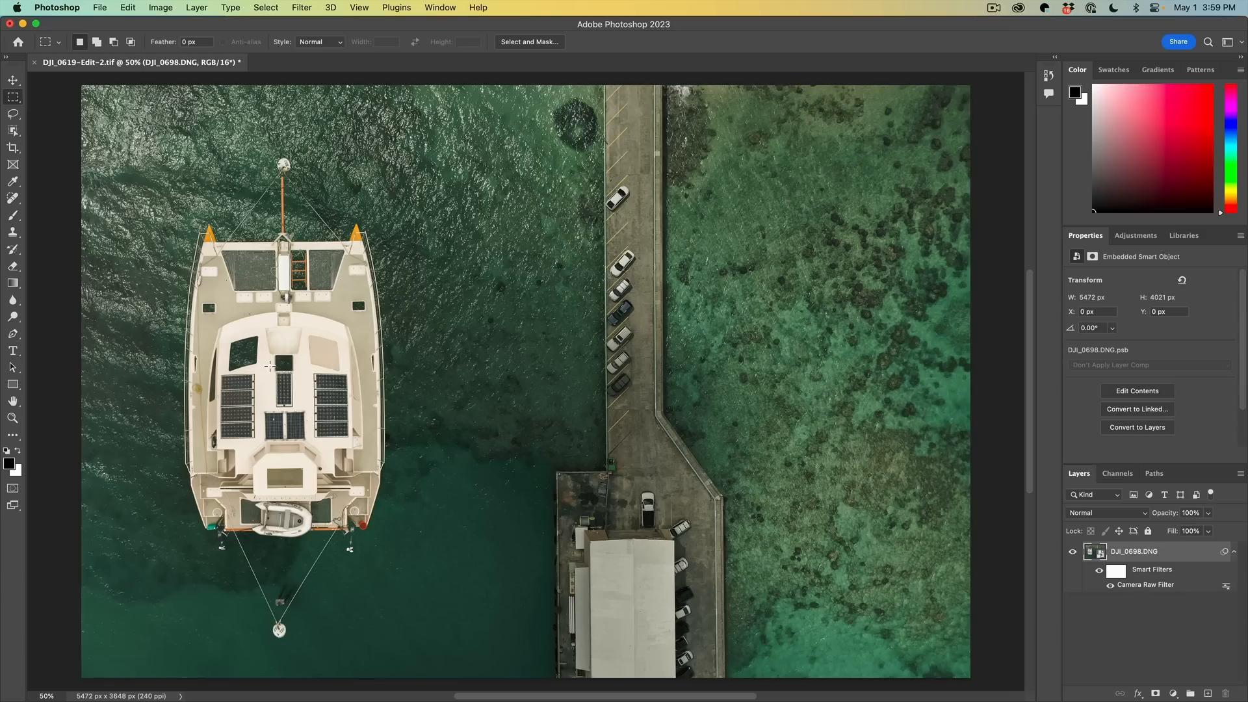
pyautogui.moveTo(551, 510)
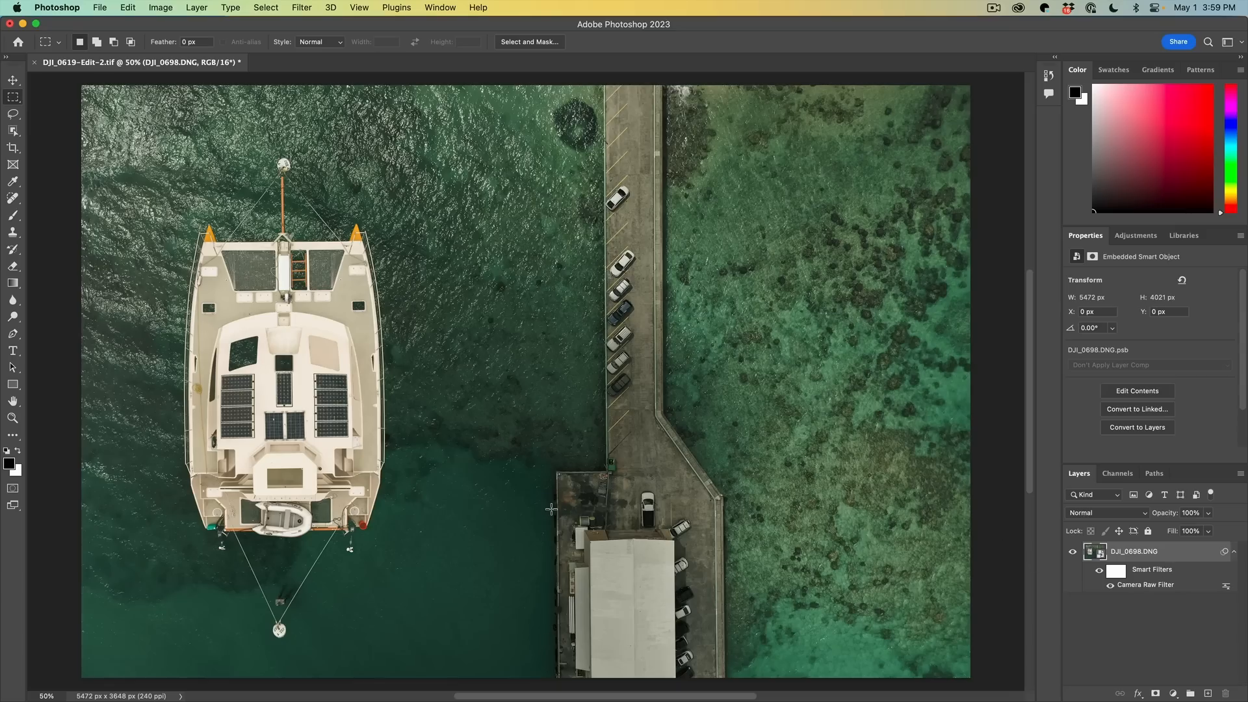
# Save and close the aerial TIF so the composite shows DJI_0619-Edit-2.tif with its Camera Raw filter.
pyautogui.press('cmd+s')
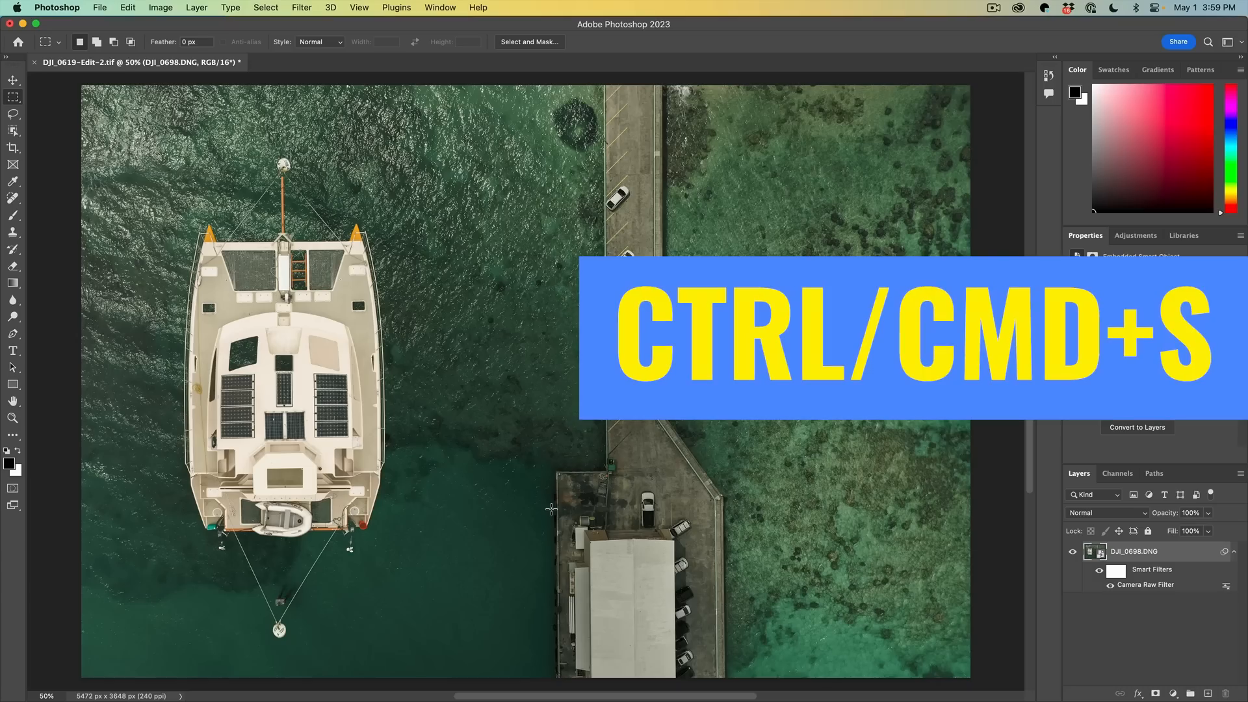
pyautogui.press('cmd+s')
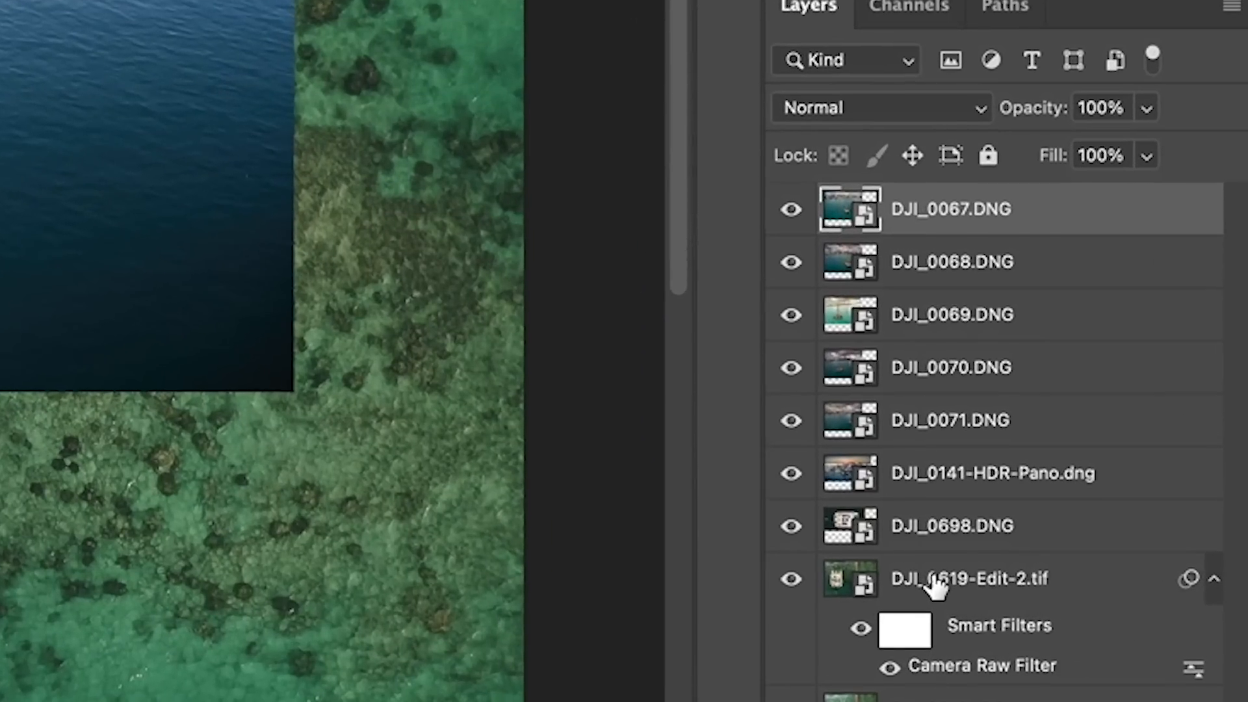
pyautogui.moveTo(938, 587)
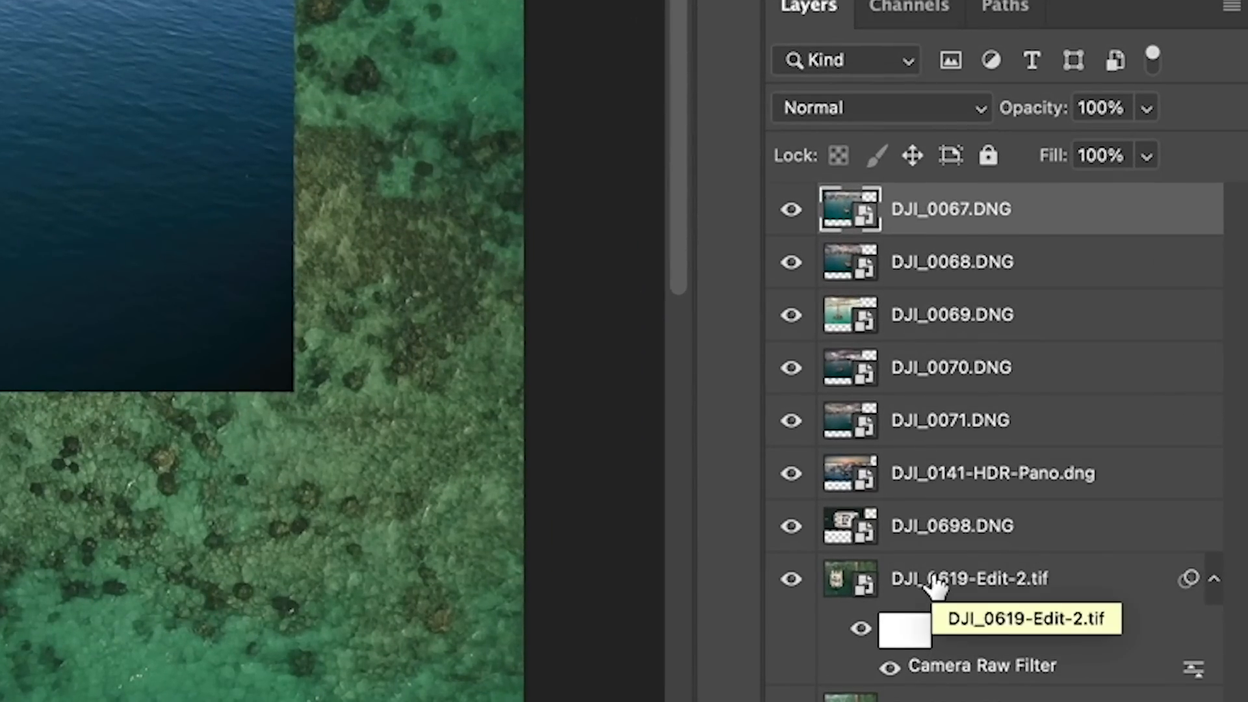